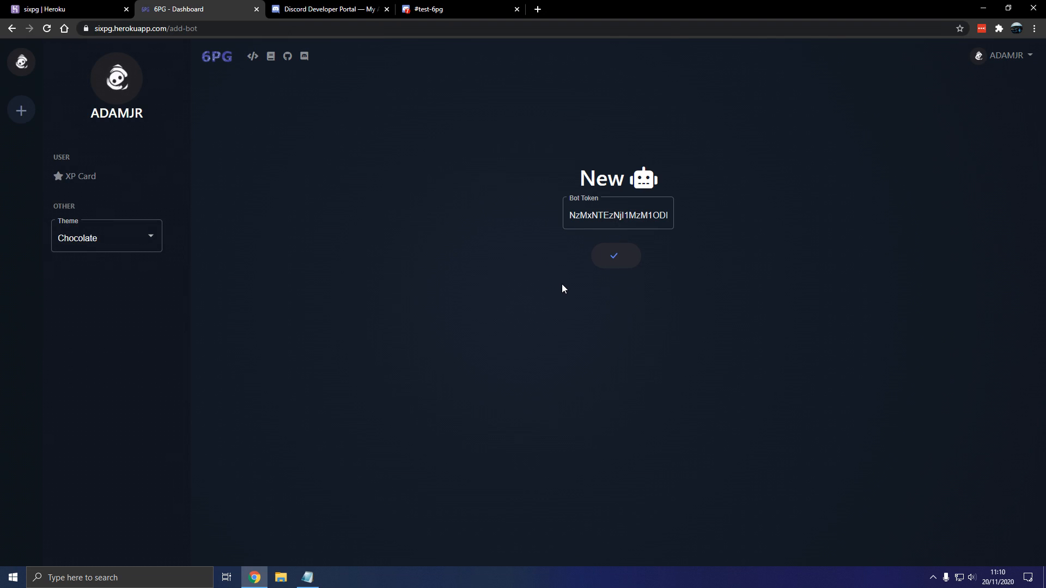
Submit the bot token, try the Music page search, and close the Customize XP Card modal
click(614, 255)
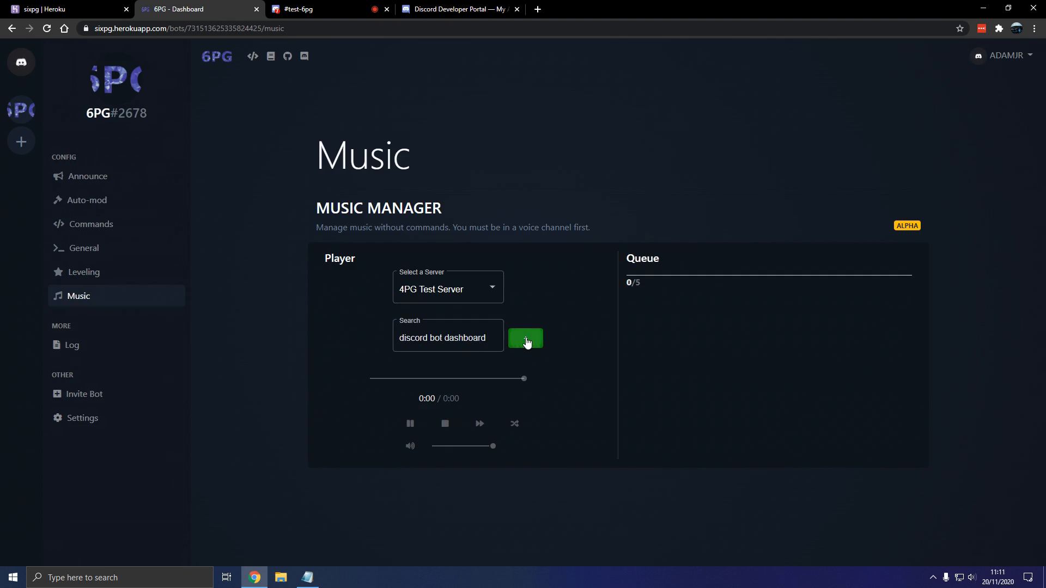
click(525, 338)
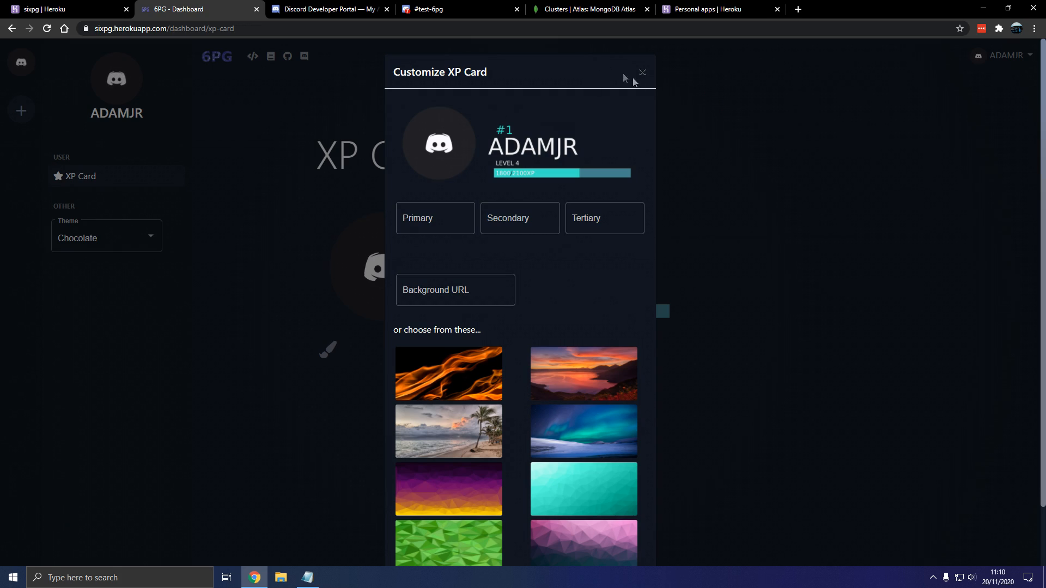
click(642, 72)
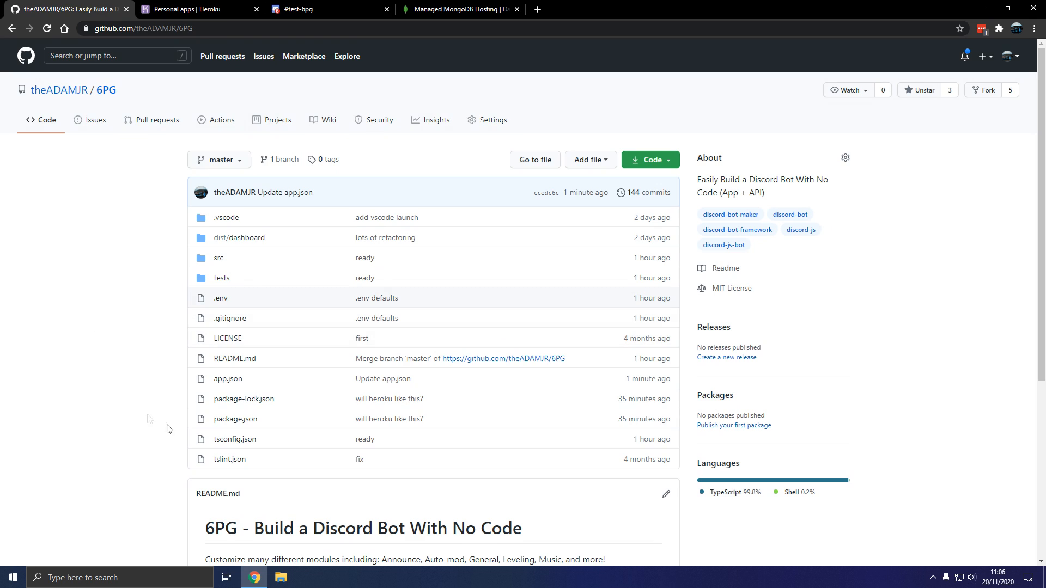
From the 6PG README on GitHub, launch Deploy to Heroku to reach the Create New App form
click(153, 29)
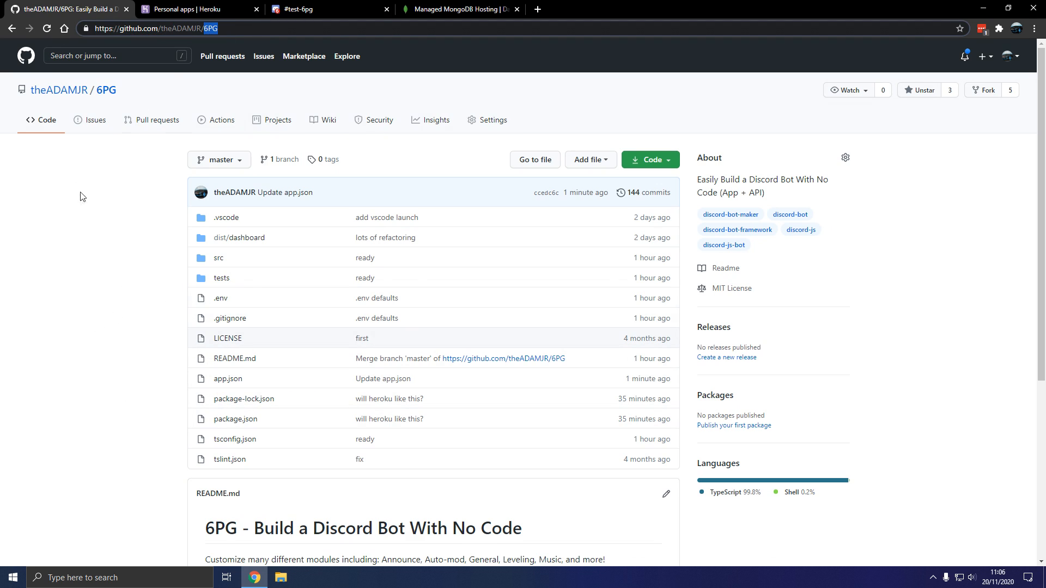
mouse_move(772, 109)
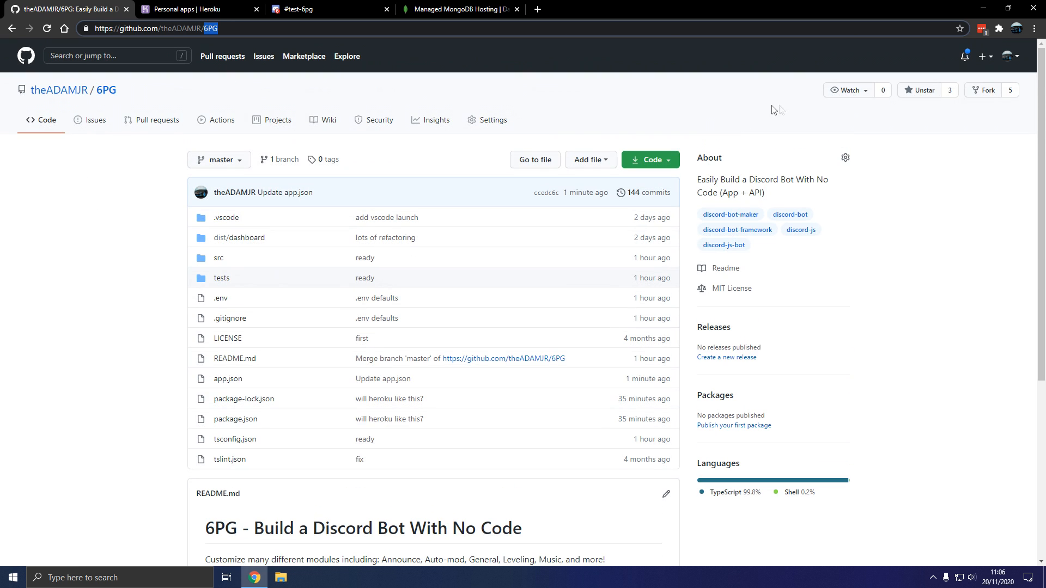
scroll(down, 3)
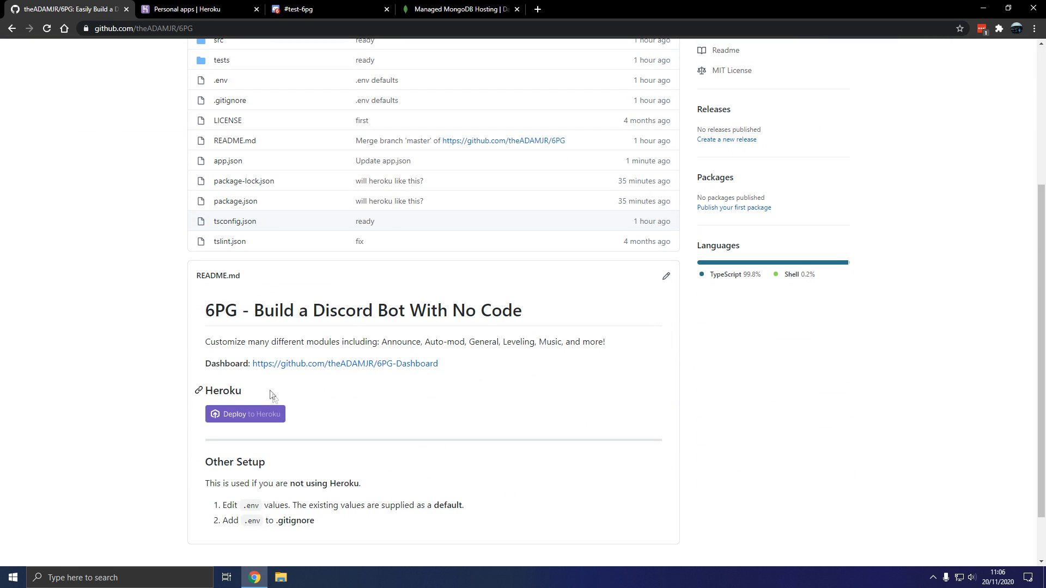
click(245, 414)
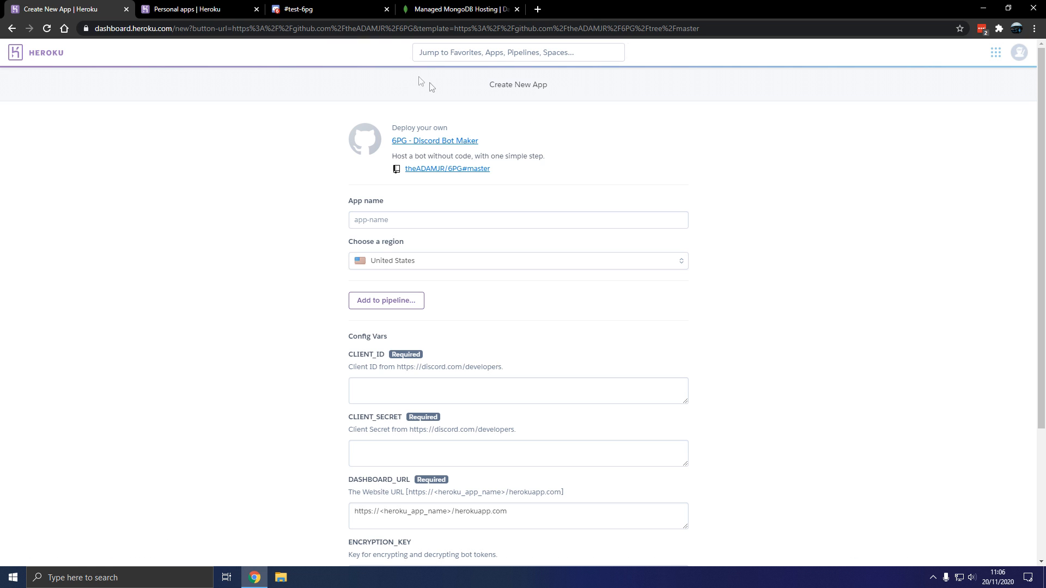
mouse_move(379, 260)
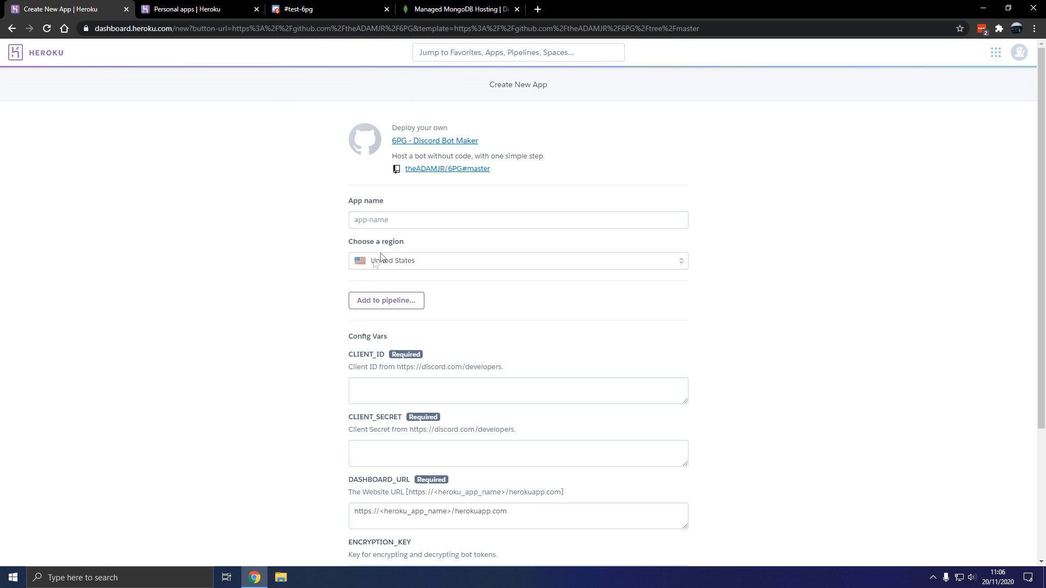
Name the Heroku app sixpg and bring up the Discord Developer Portal applications list for the CLIENT_ID
text(sixpg)
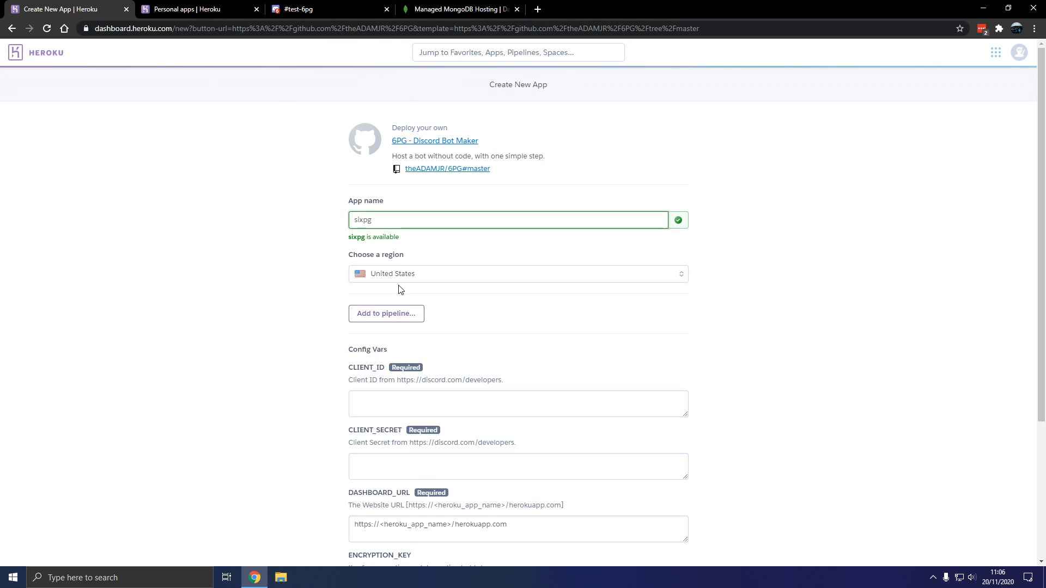
click(518, 403)
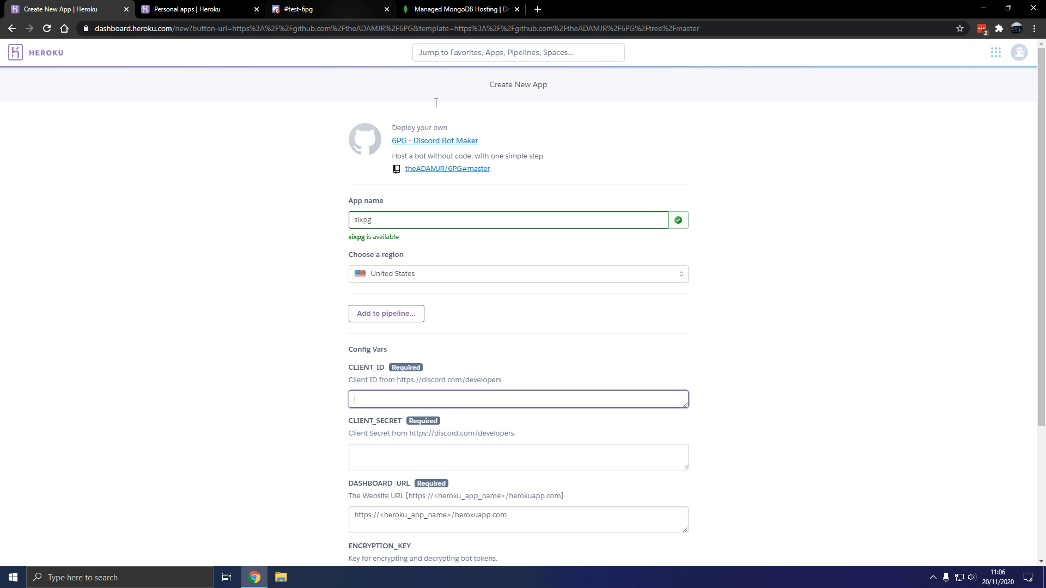
click(667, 8)
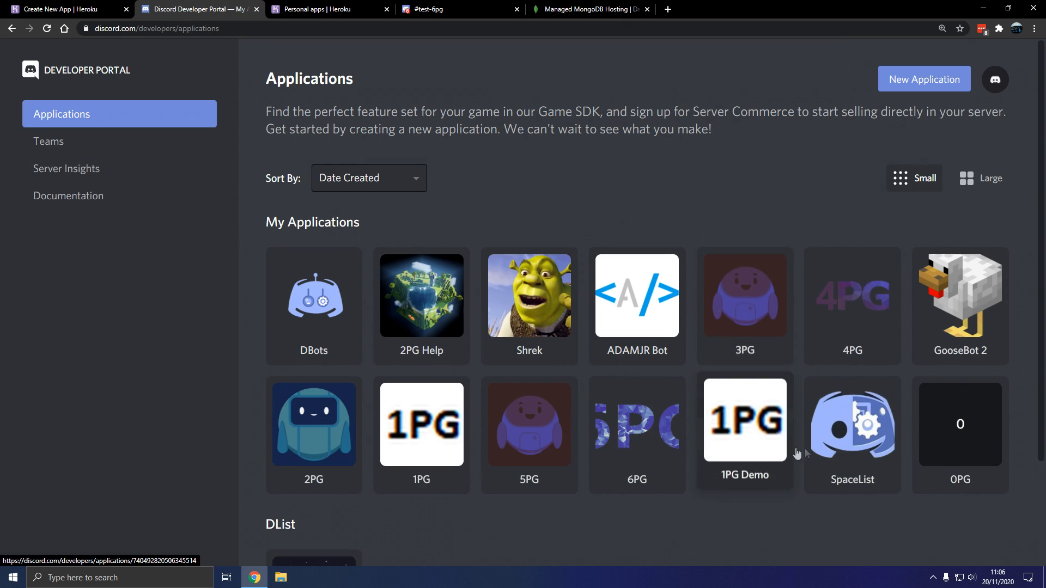
Copy the 6PG application's client ID from Discord into Heroku's CLIENT_ID config var
scroll(down, 3)
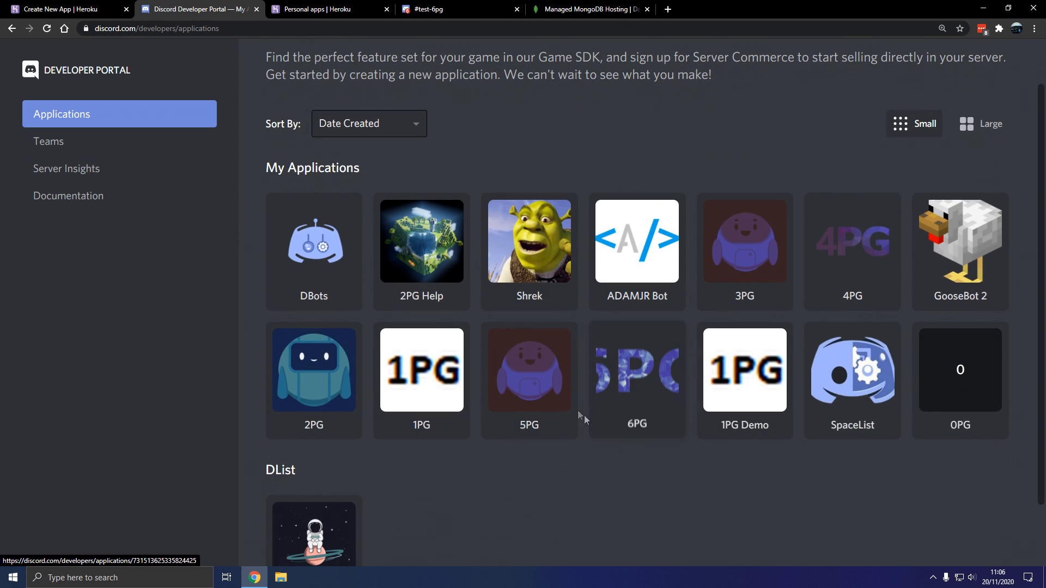
click(635, 369)
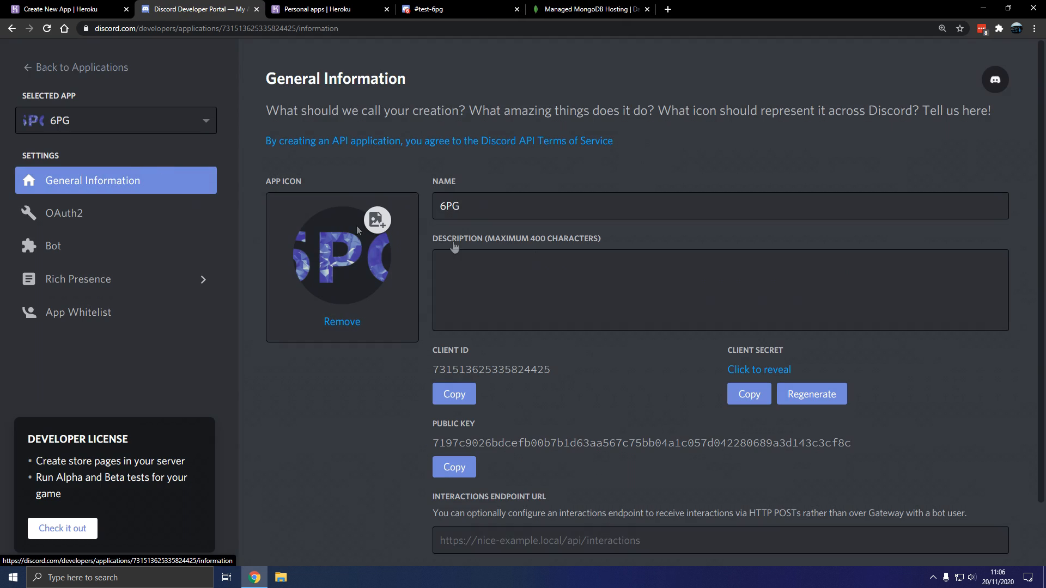
click(810, 394)
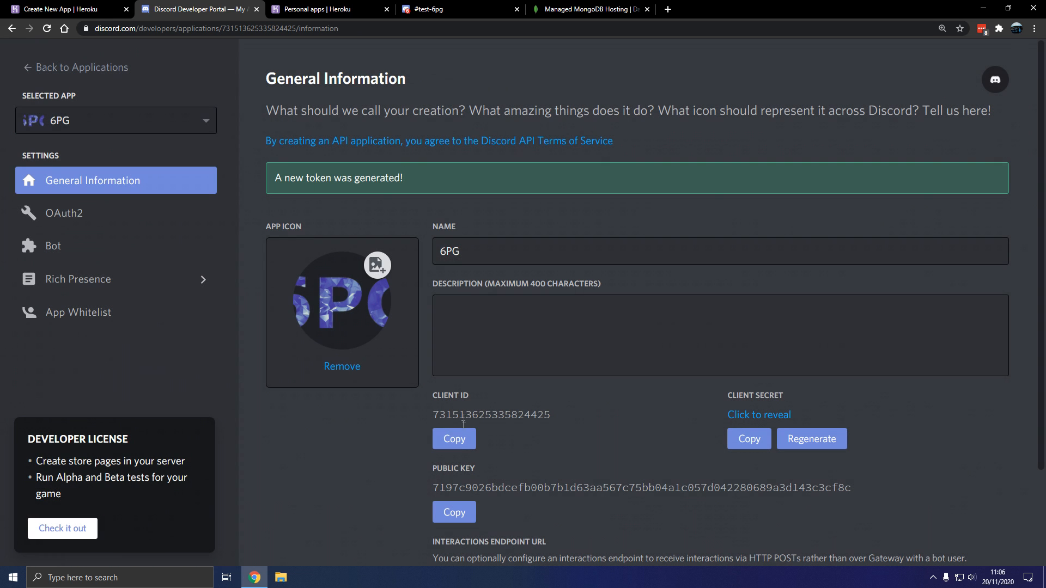
click(67, 9)
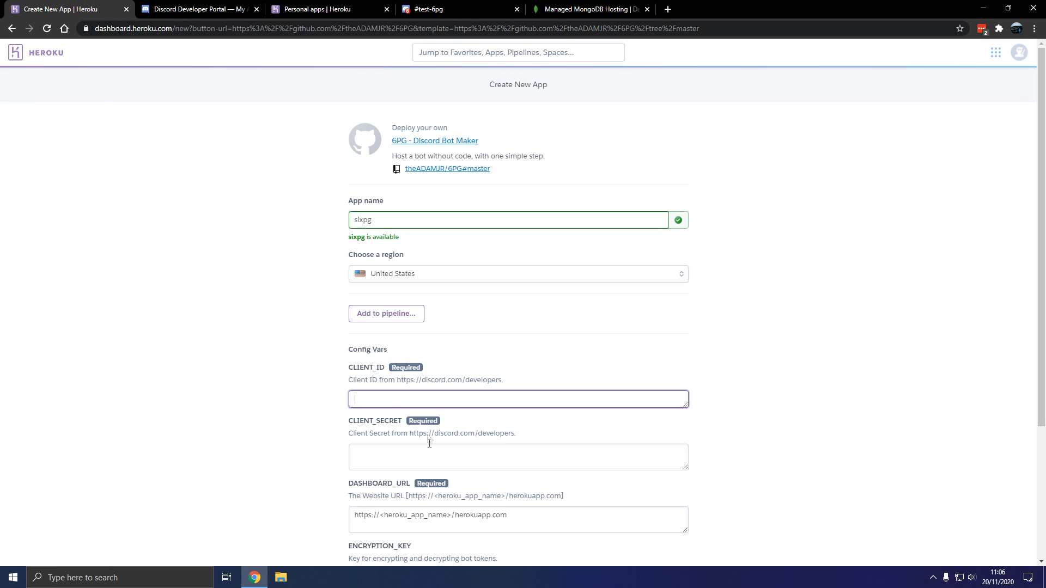
click(198, 9)
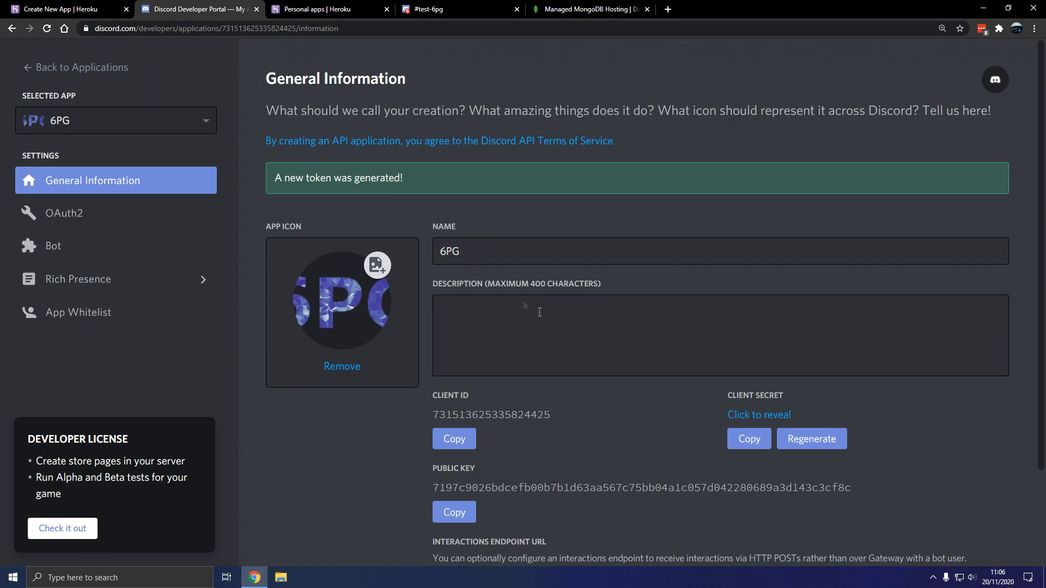
click(66, 9)
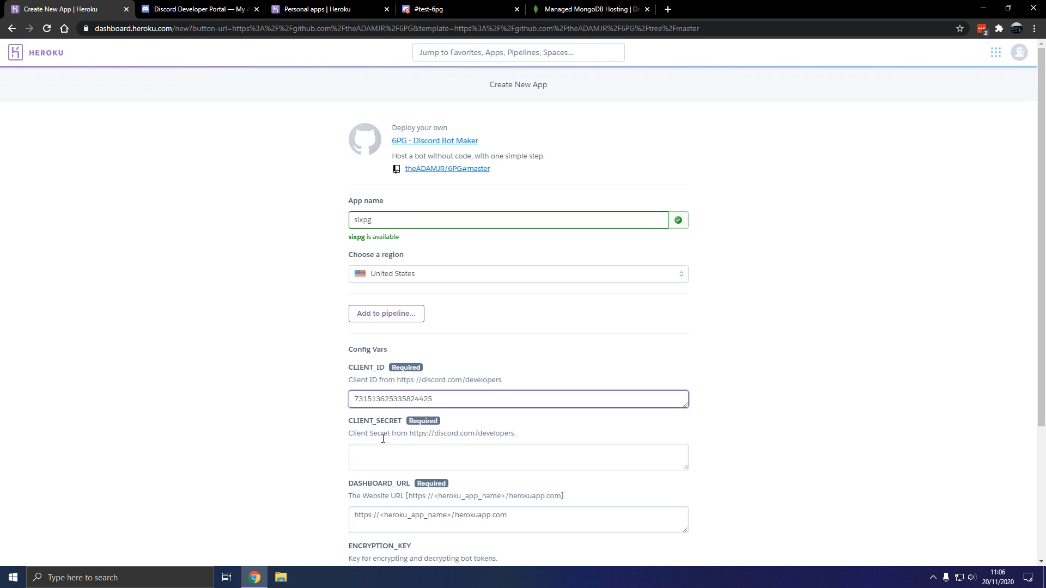
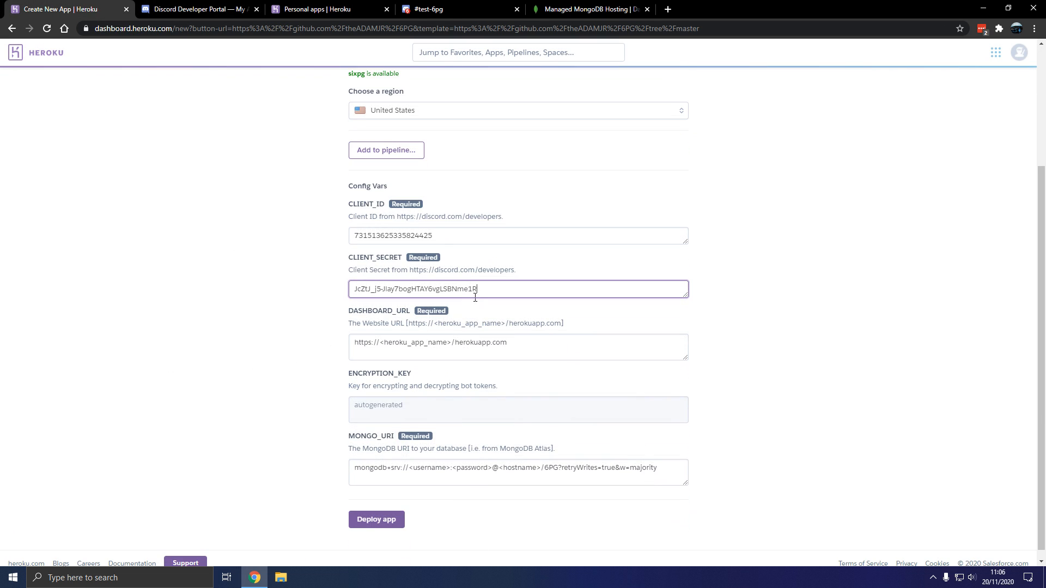
click(517, 342)
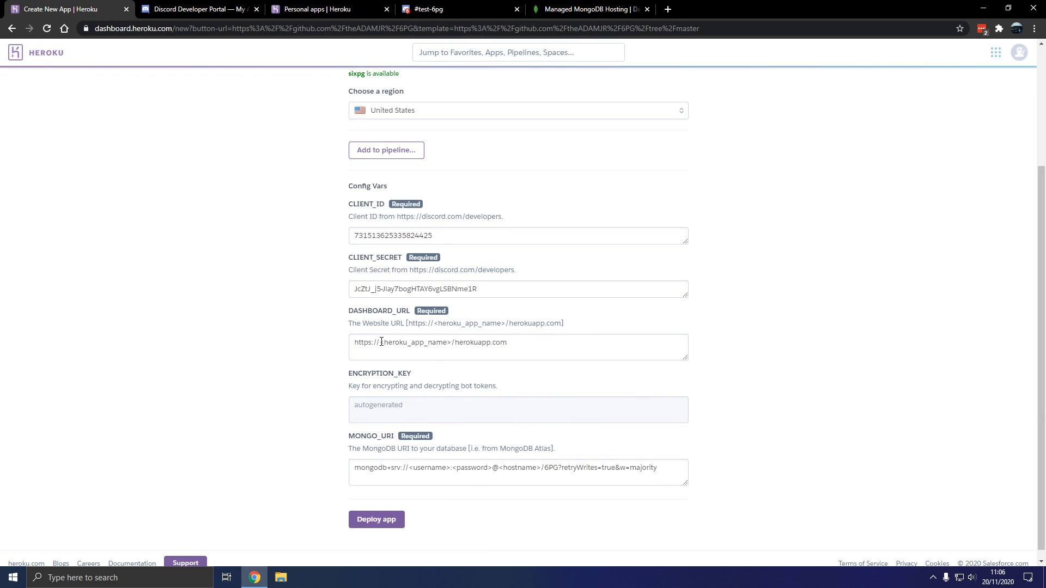
scroll(up, 3)
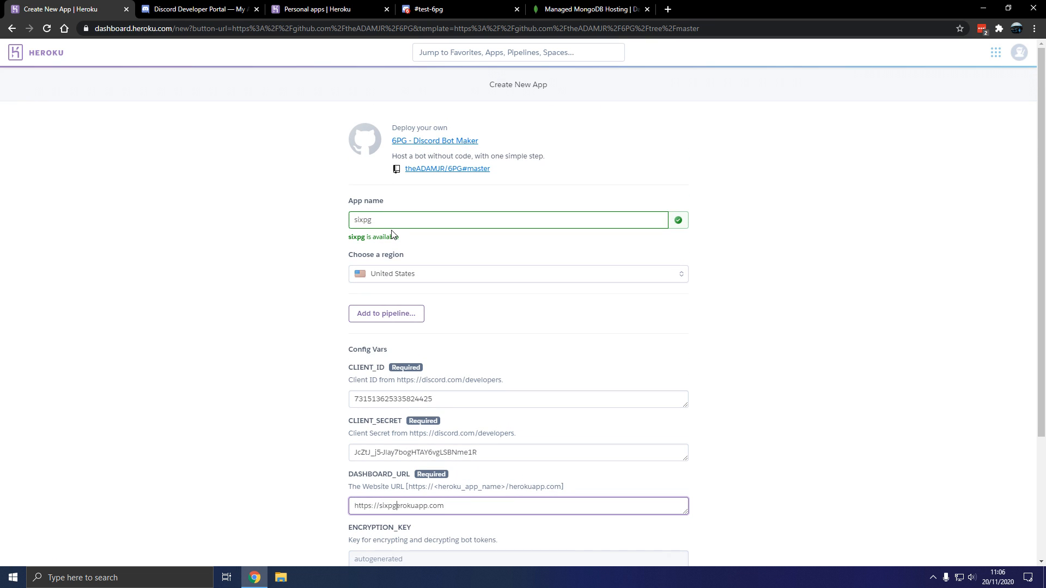
right_click(347, 363)
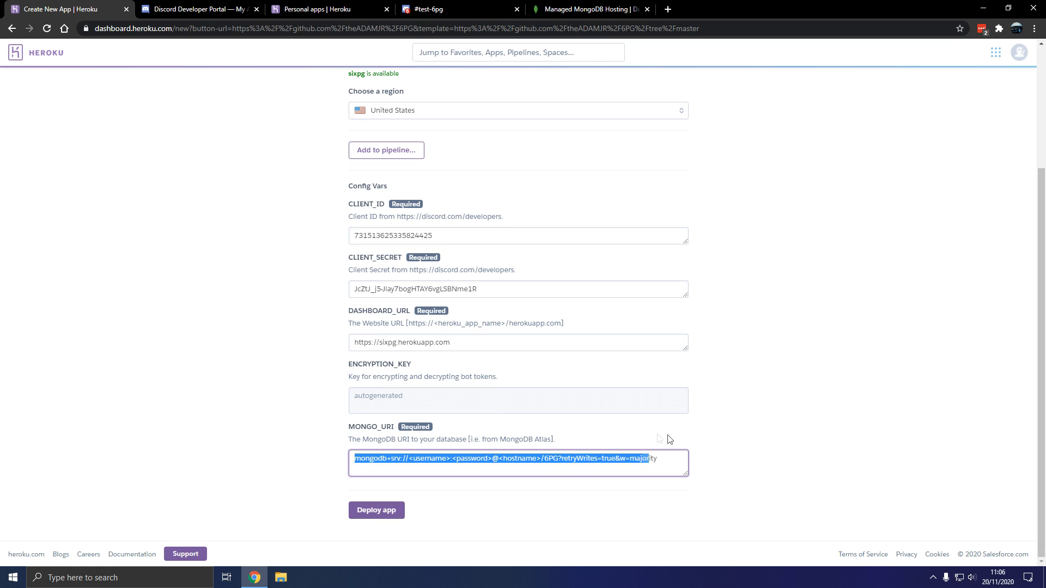
click(343, 9)
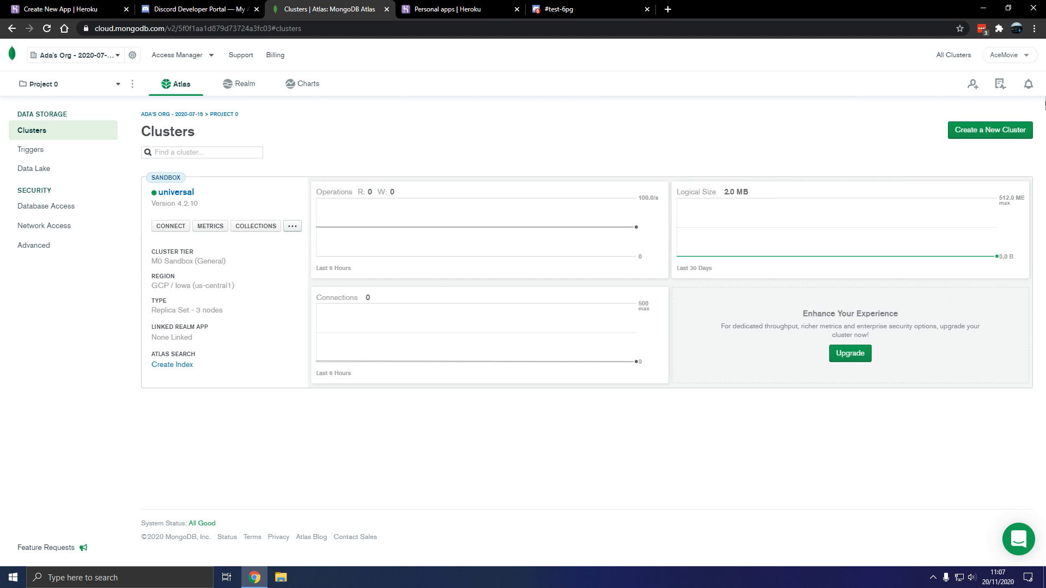
mouse_move(43, 226)
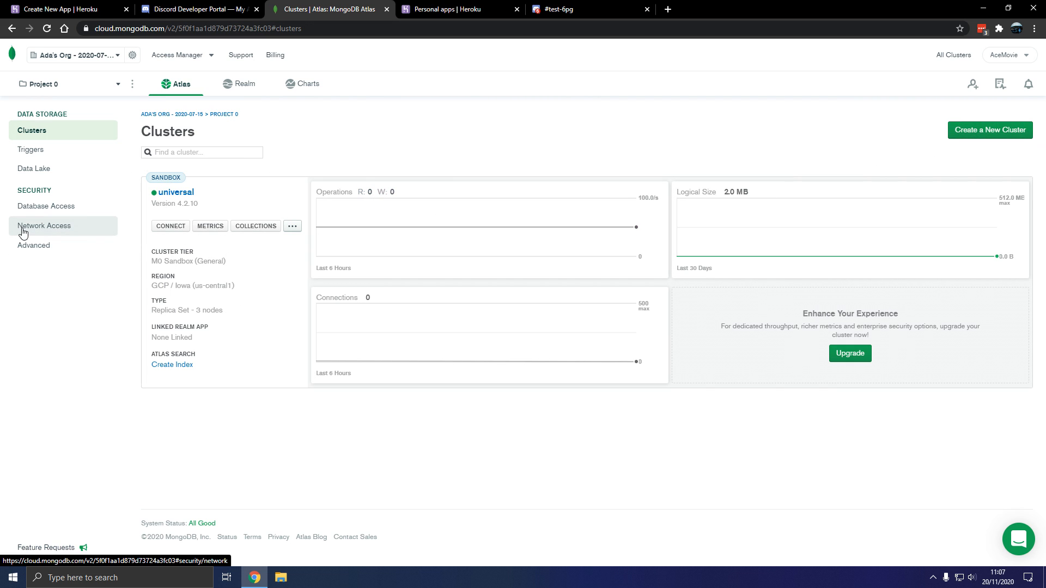
In Network Access, add an IP access entry allowing connections from anywhere (0.0.0.0/0)
click(45, 225)
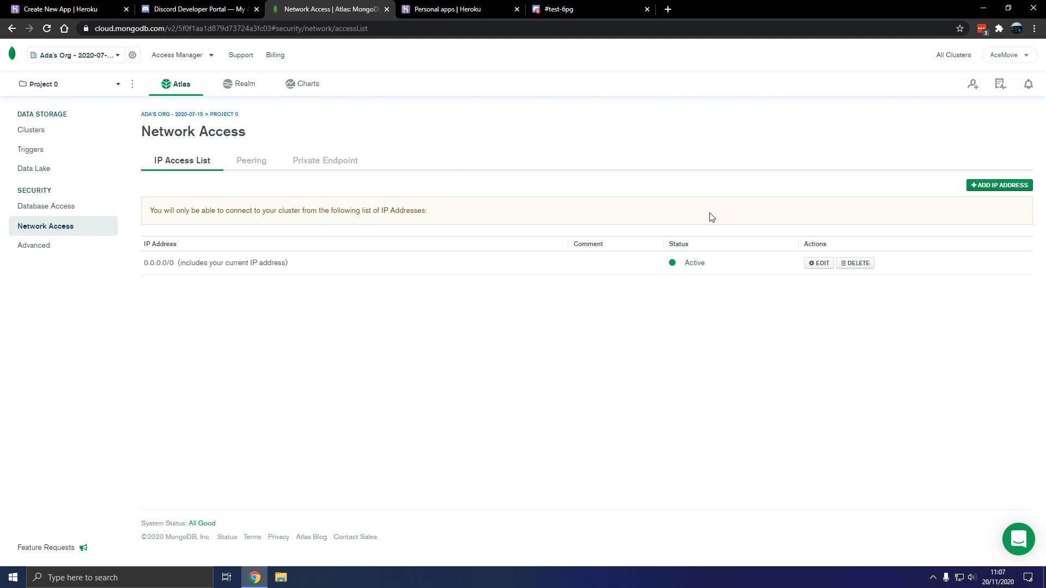
mouse_move(893, 177)
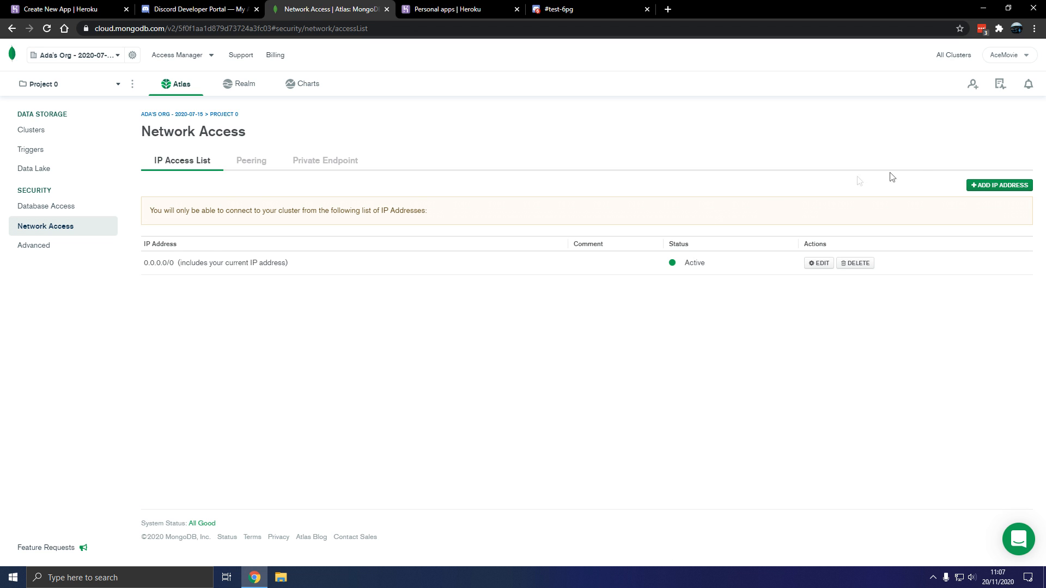
click(857, 262)
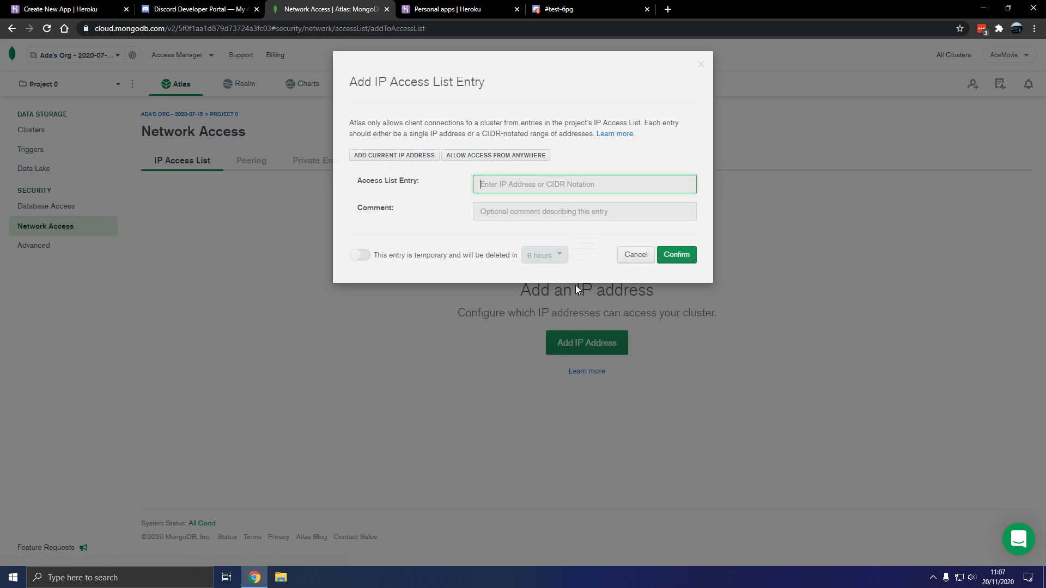
click(494, 155)
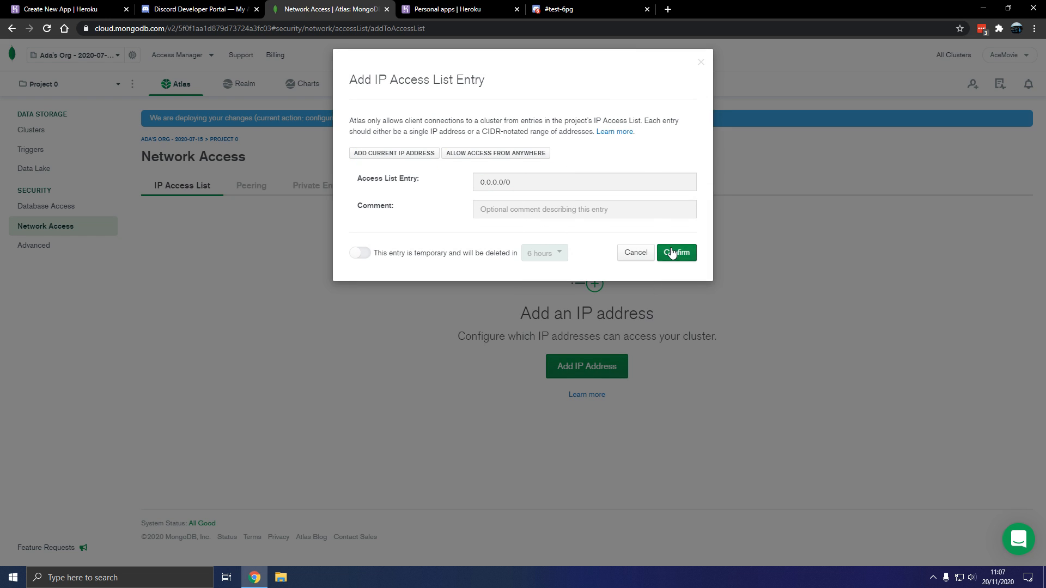
click(675, 252)
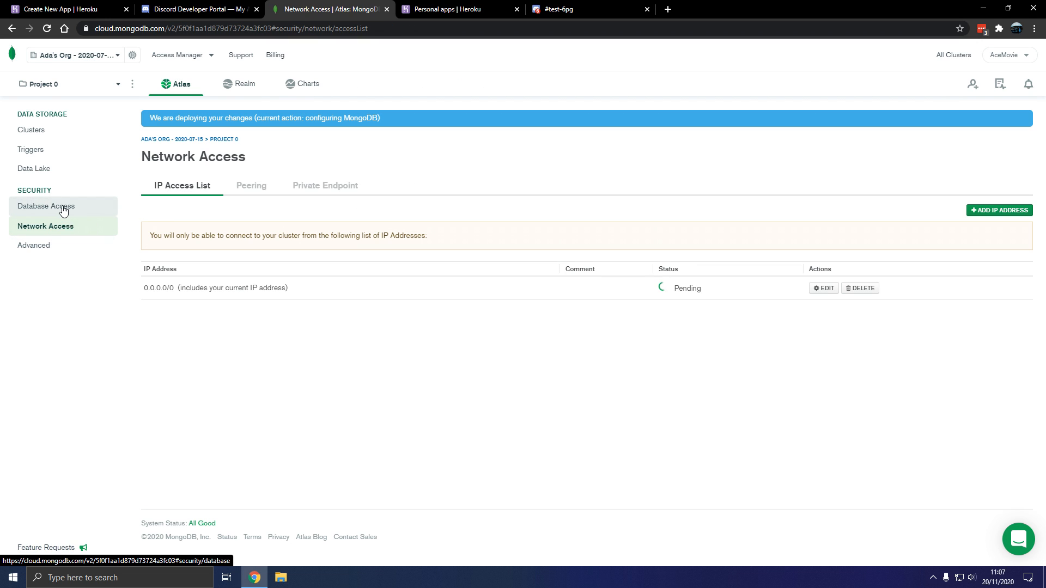
Create database user user2 with an autogenerated password and read/write access to any database
click(45, 206)
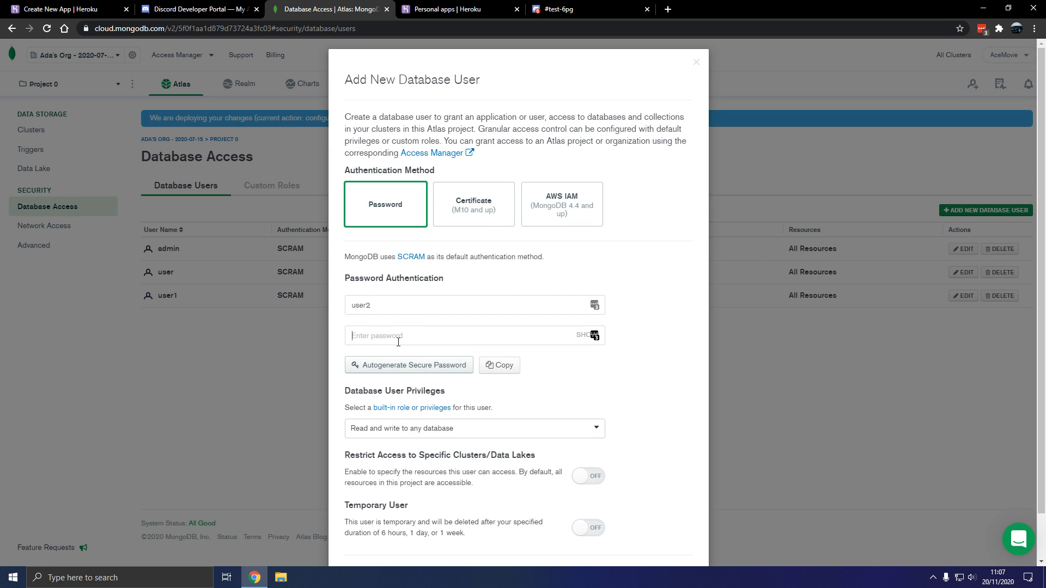
click(409, 365)
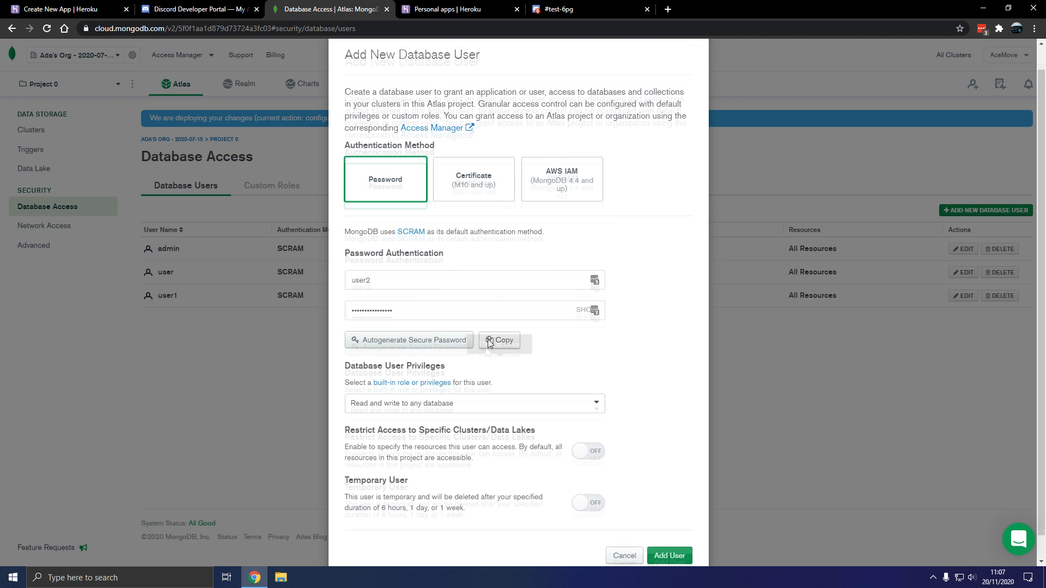
scroll(up, 3)
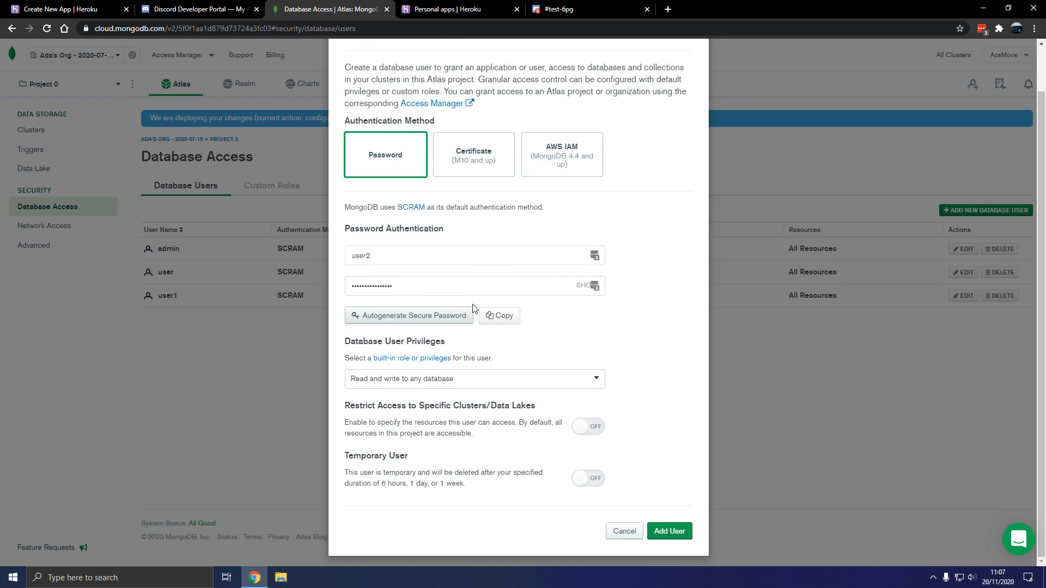
mouse_move(668, 526)
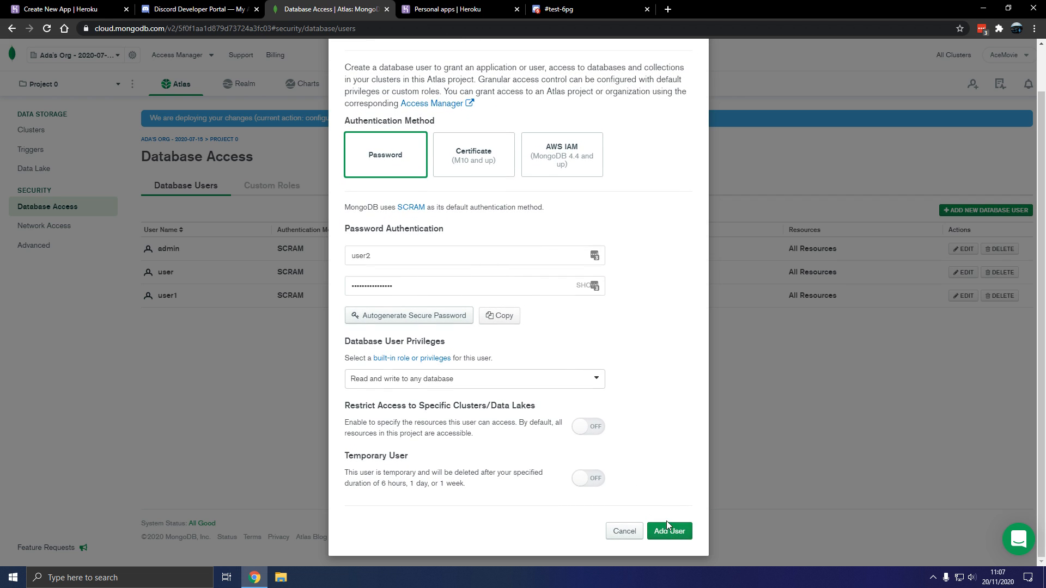
click(668, 530)
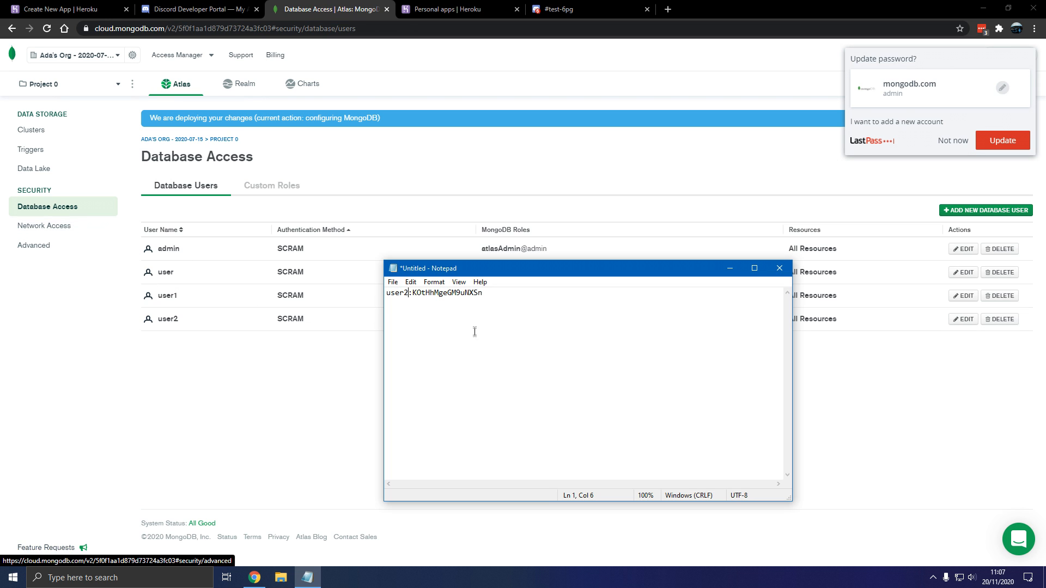
mouse_move(31, 130)
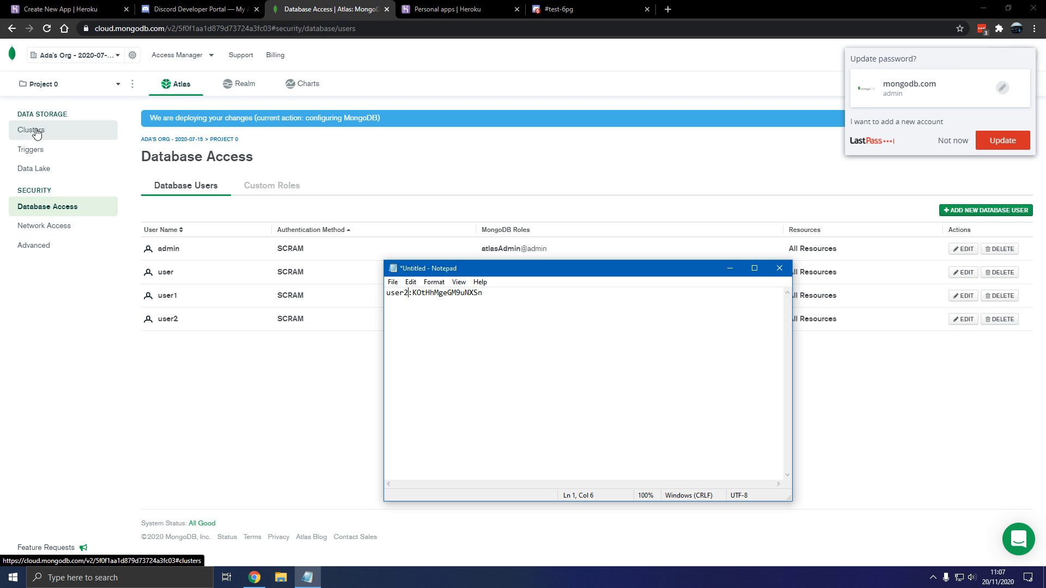
Connect to the universal cluster via 'Connect your application' to get its Node.js connection string
click(31, 129)
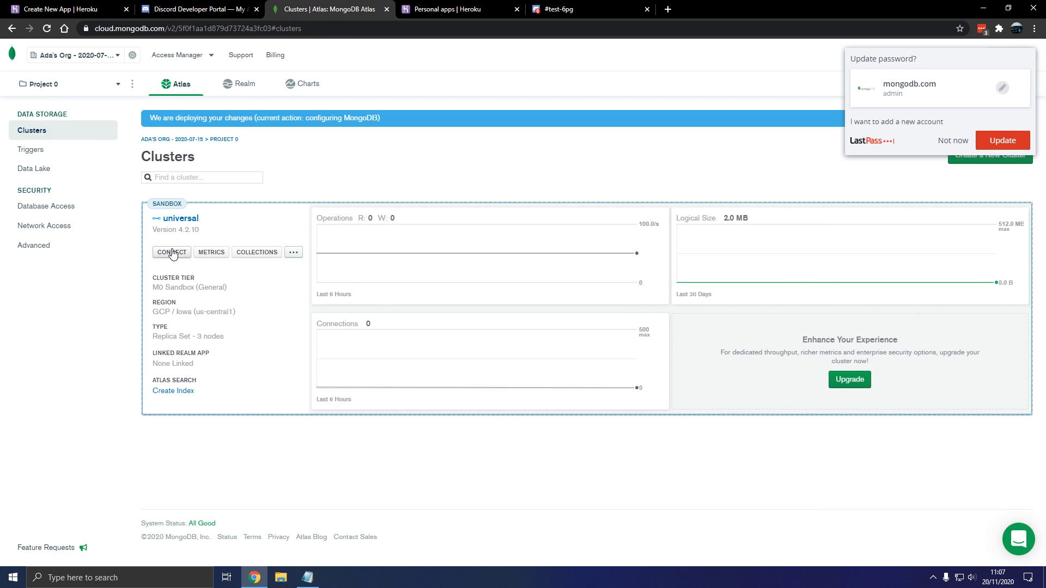
click(171, 252)
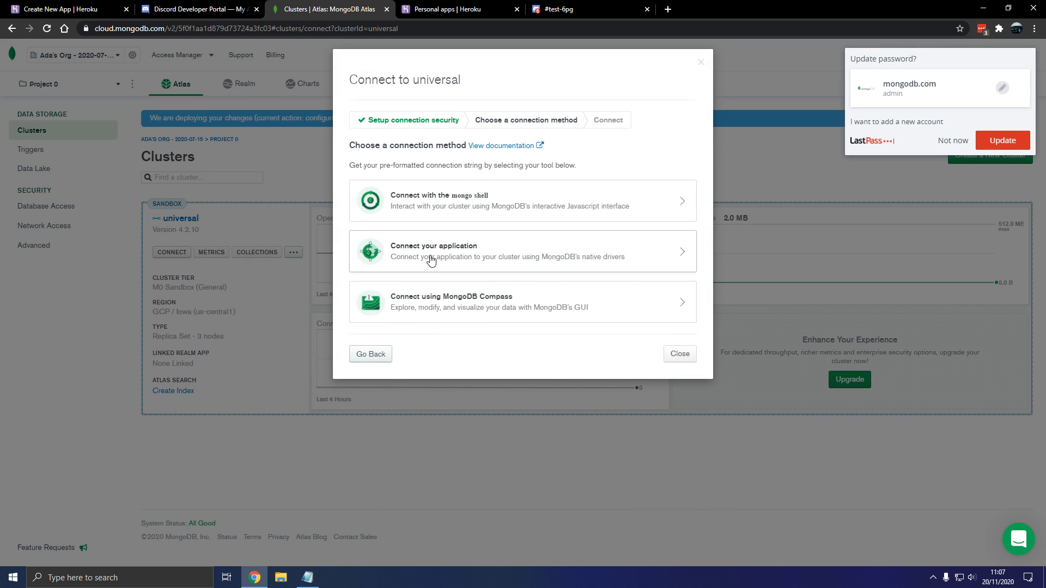
click(433, 251)
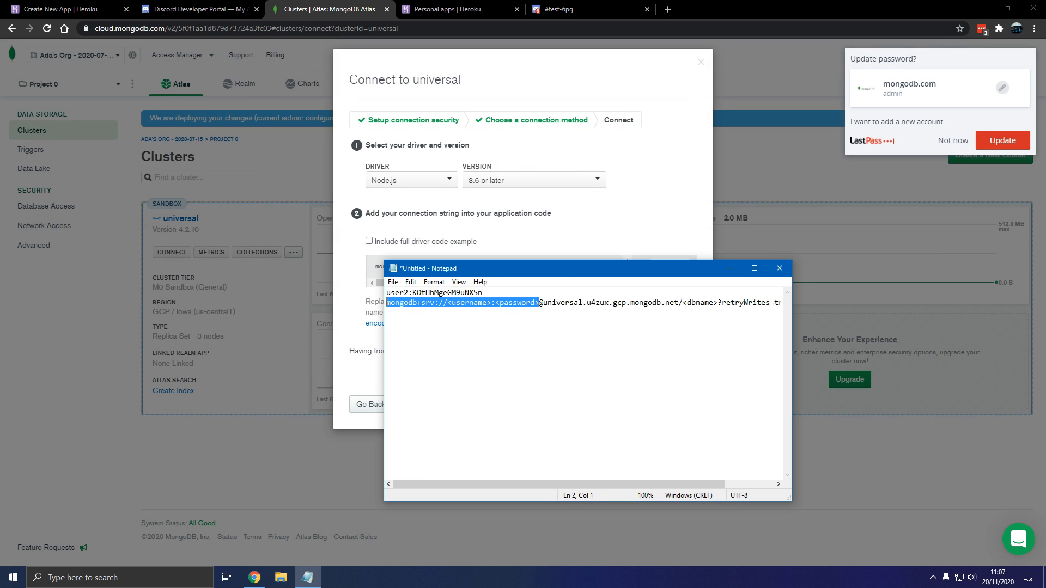
click(754, 268)
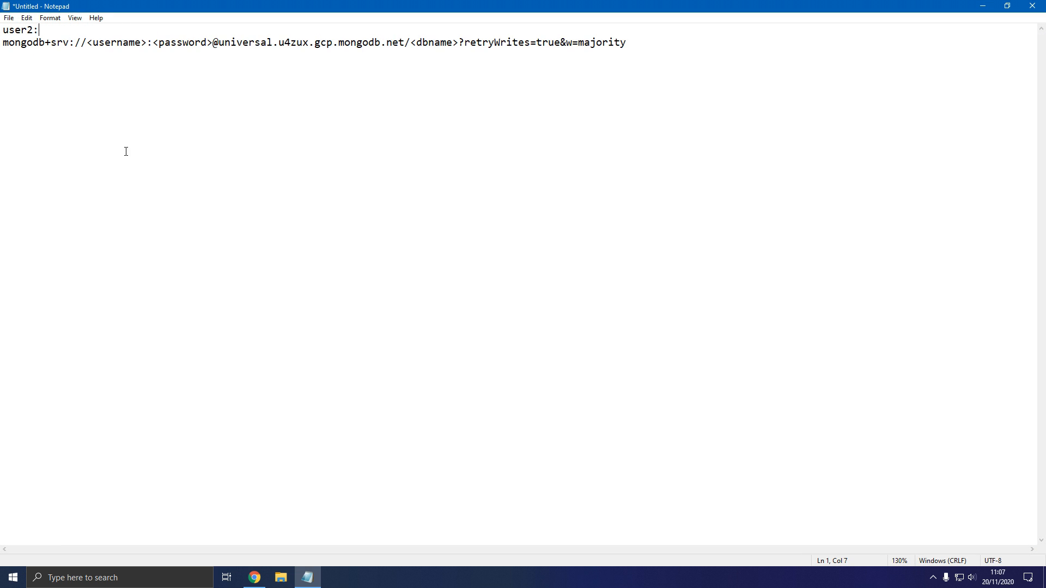
double_click(213, 45)
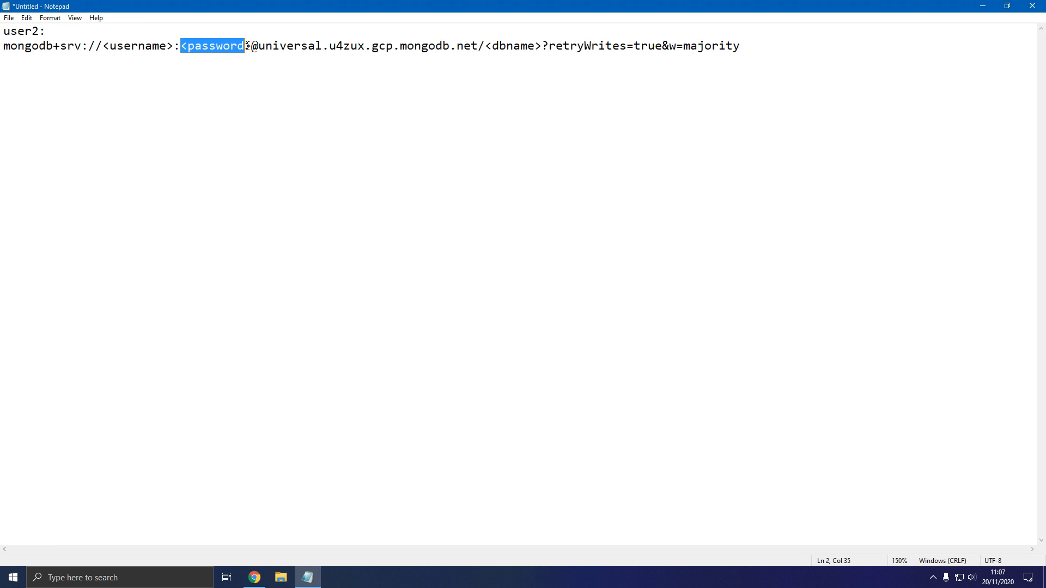
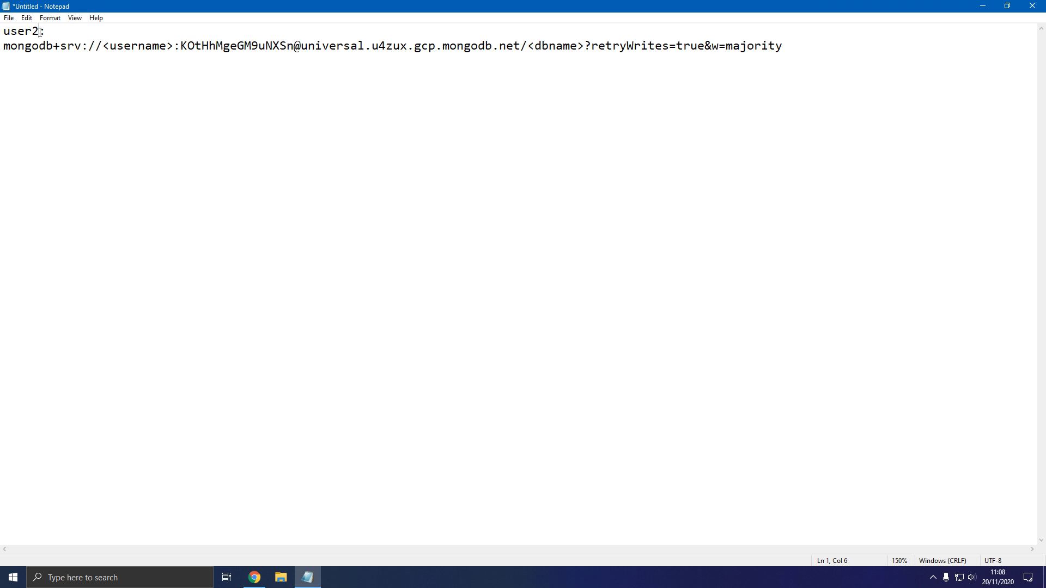
double_click(137, 45)
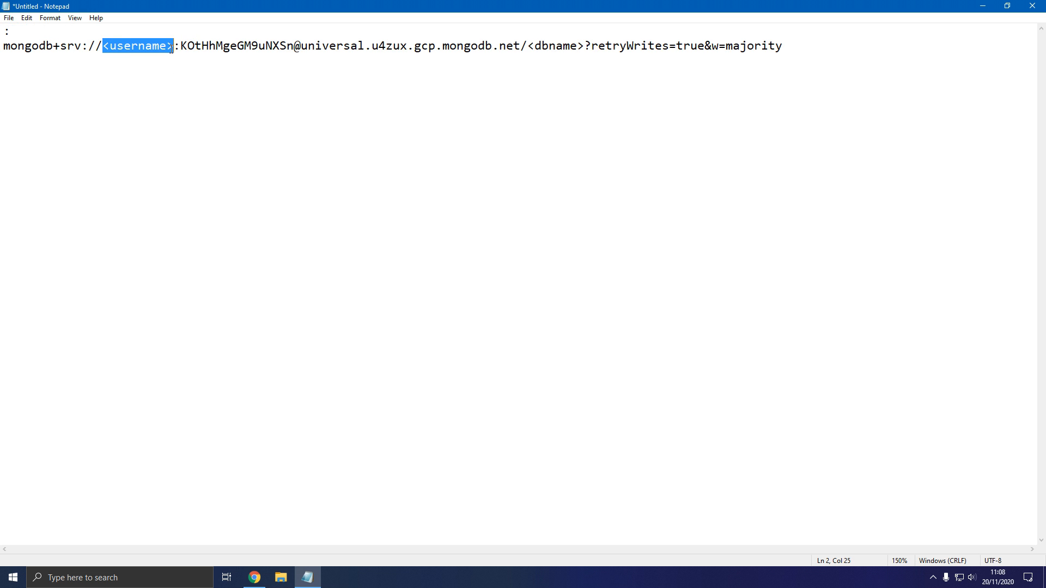
text(user2)
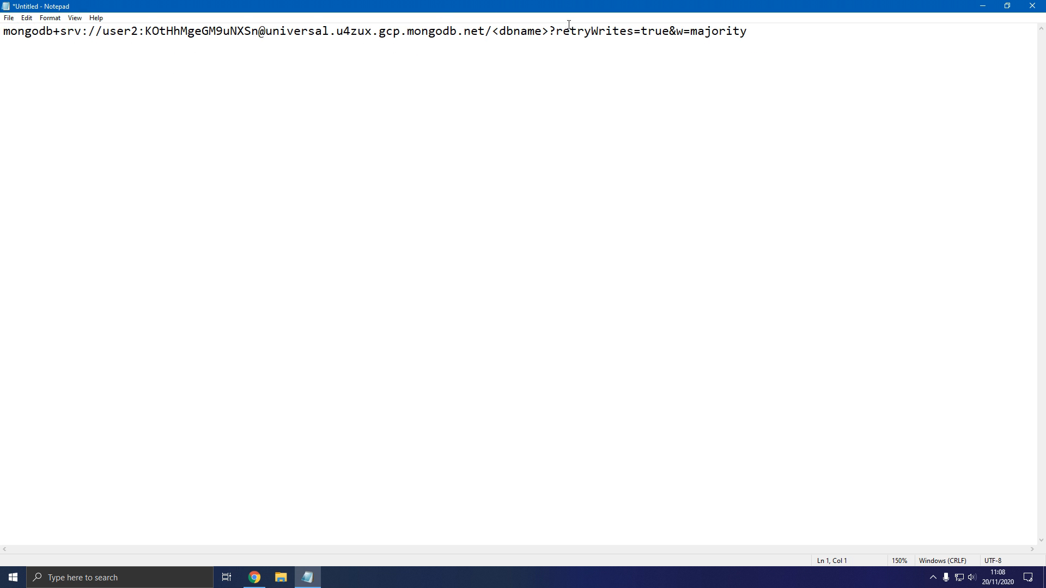
double_click(521, 32)
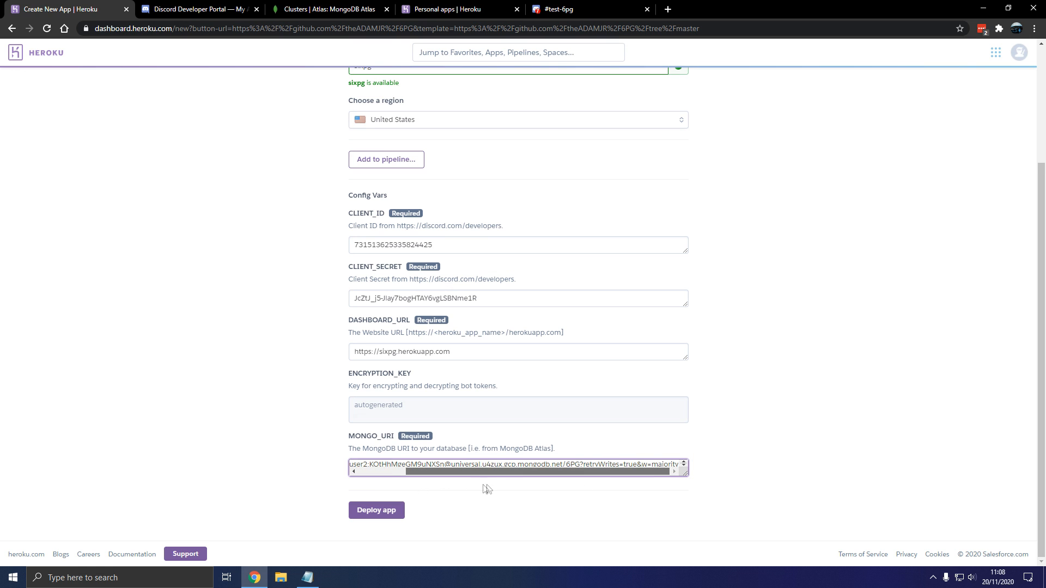
Deploy the sixpg app, then manage it and view the live site at sixpg.herokuapp.com
scroll(up, 3)
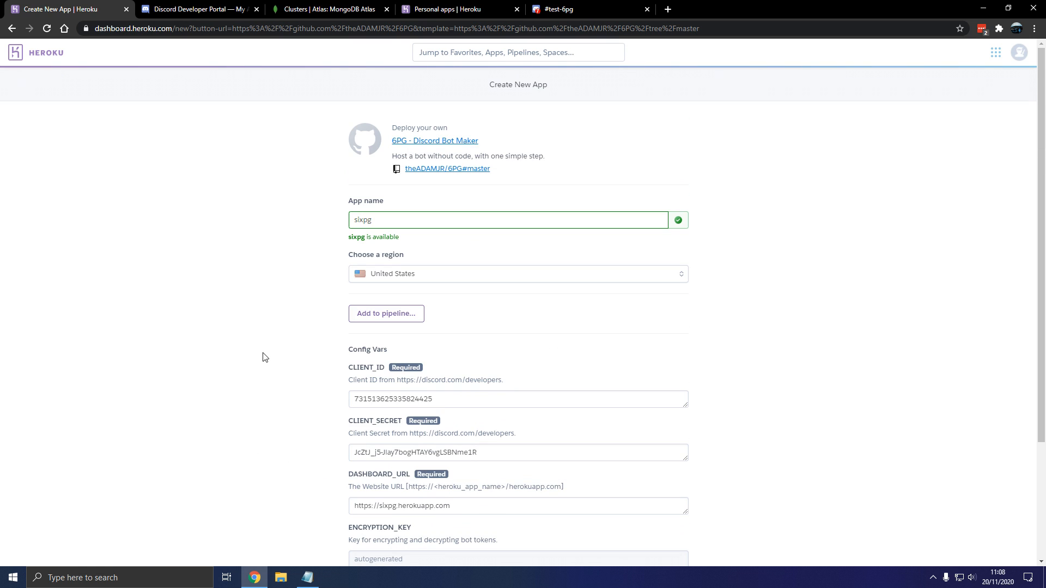
scroll(down, 3)
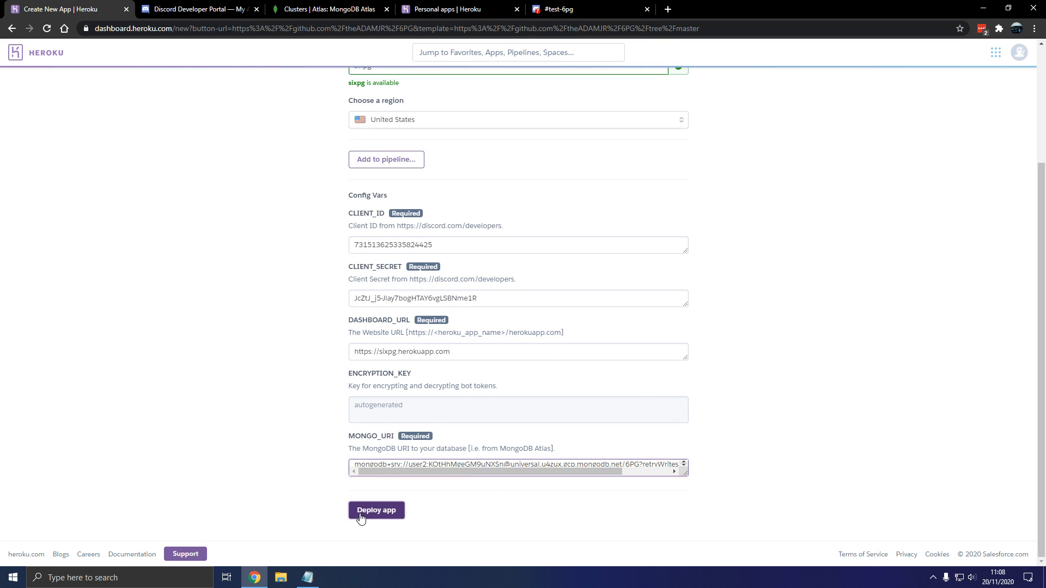
click(376, 509)
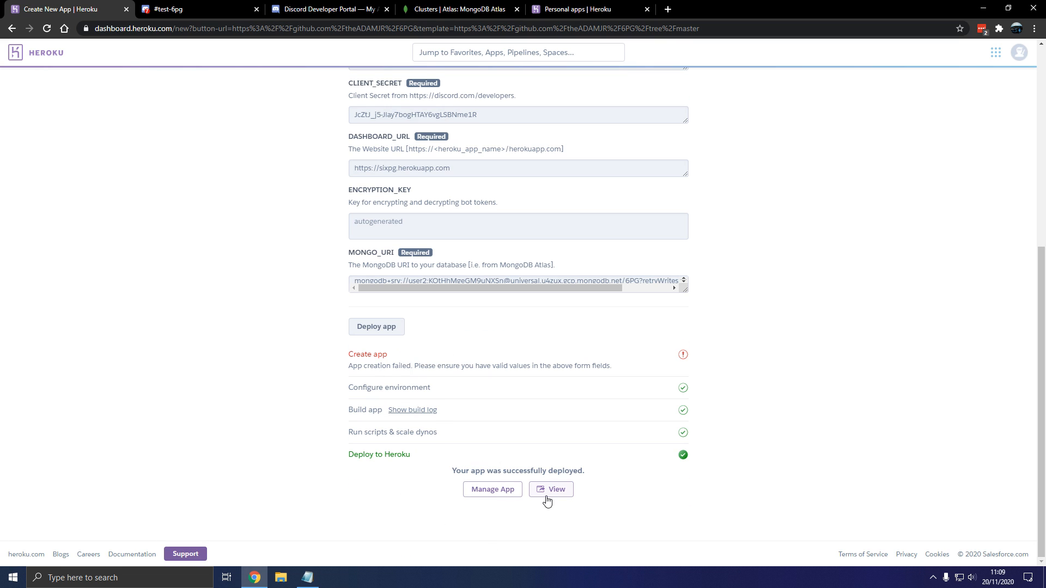
click(493, 489)
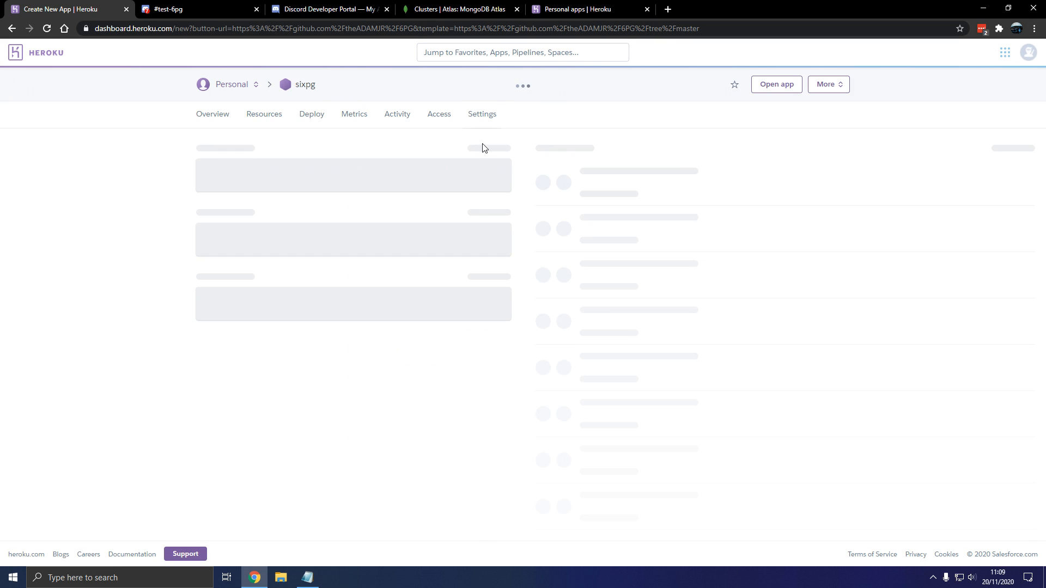
click(775, 84)
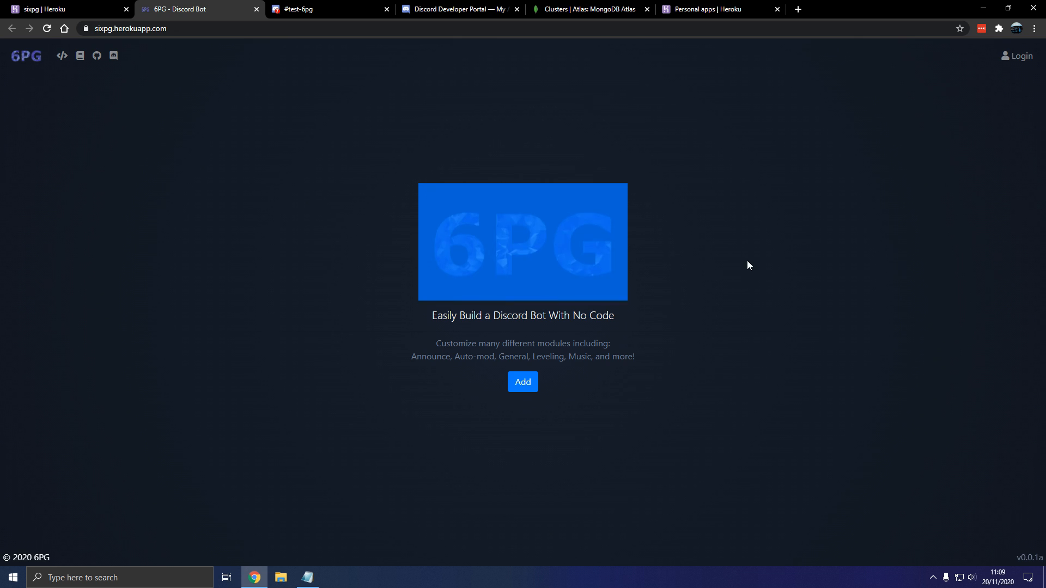
Attempt Discord login on 6PG, hitting the invalid redirect_uri error, then go to the Developer Portal
click(522, 381)
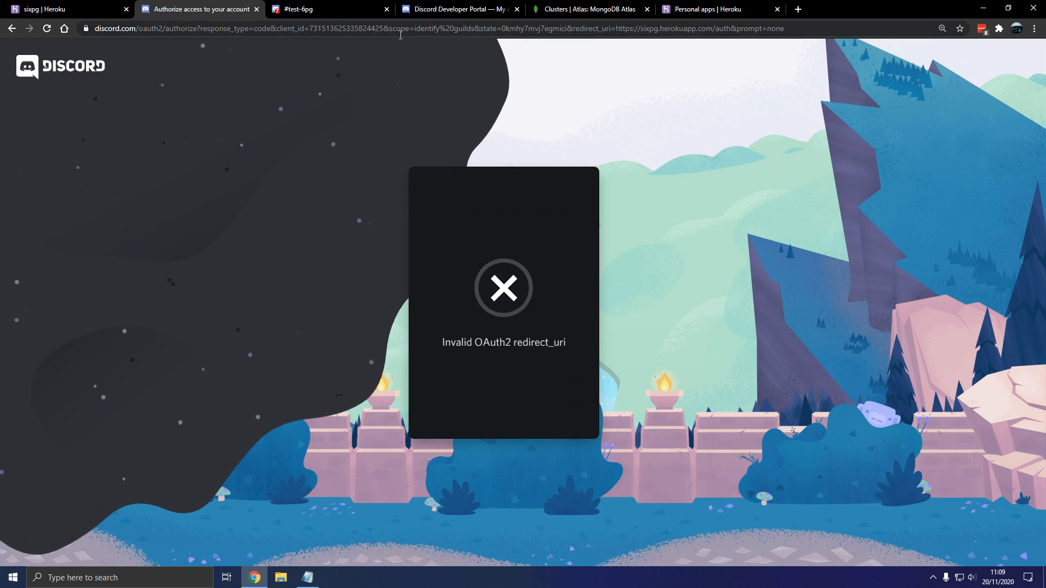
mouse_move(628, 33)
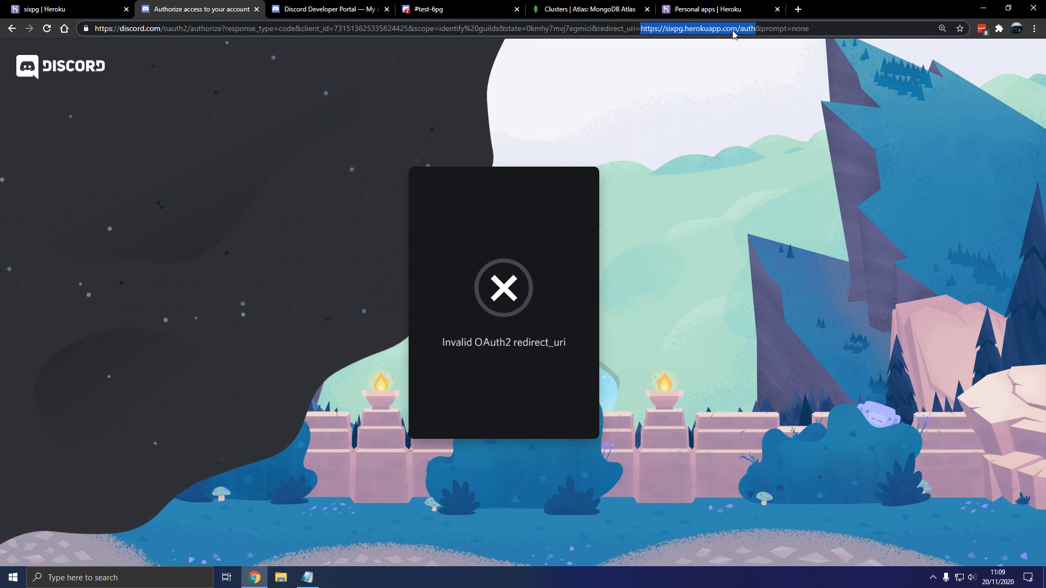
click(327, 9)
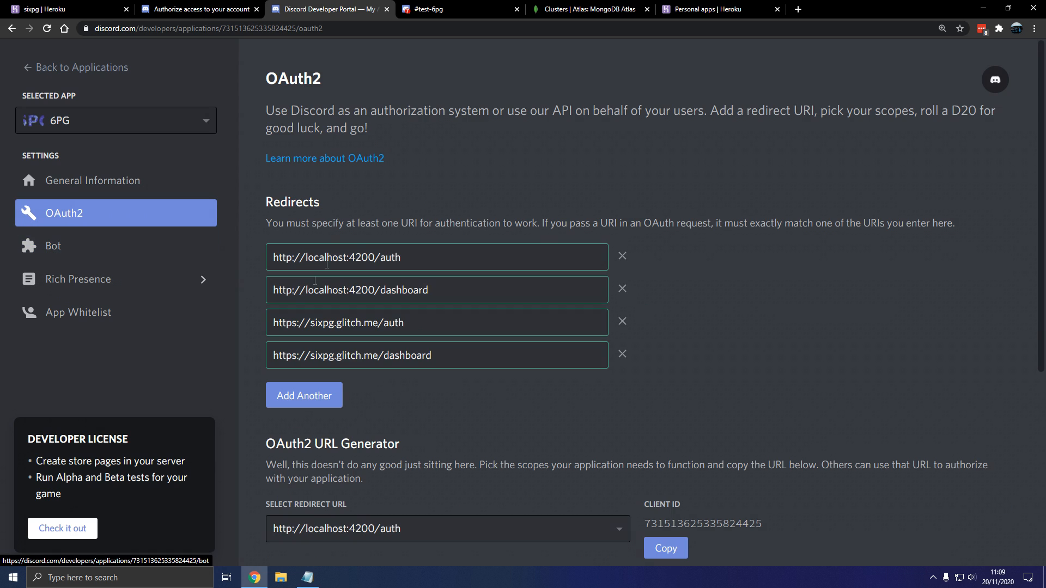
mouse_move(343, 220)
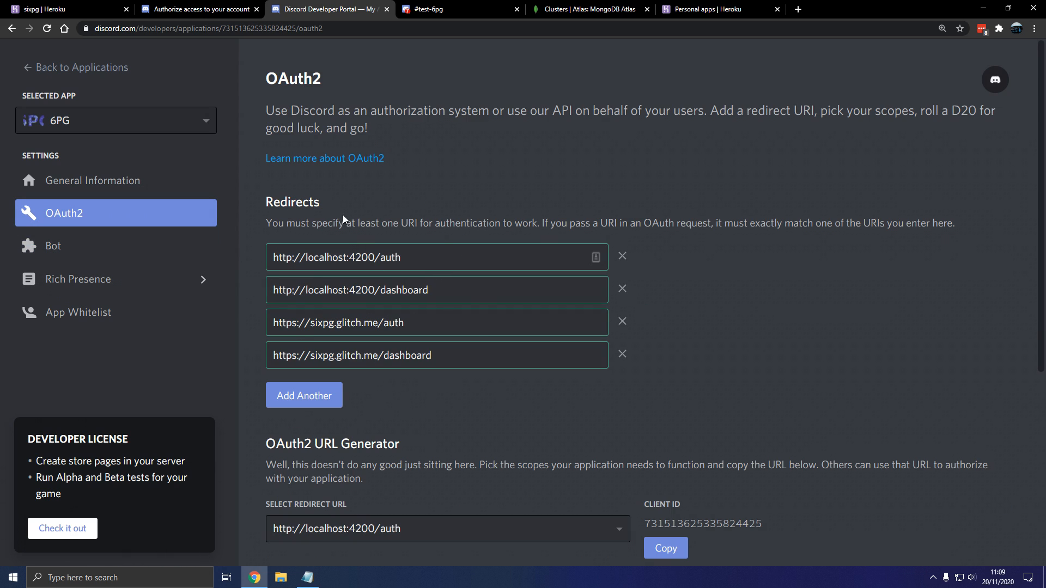
click(429, 290)
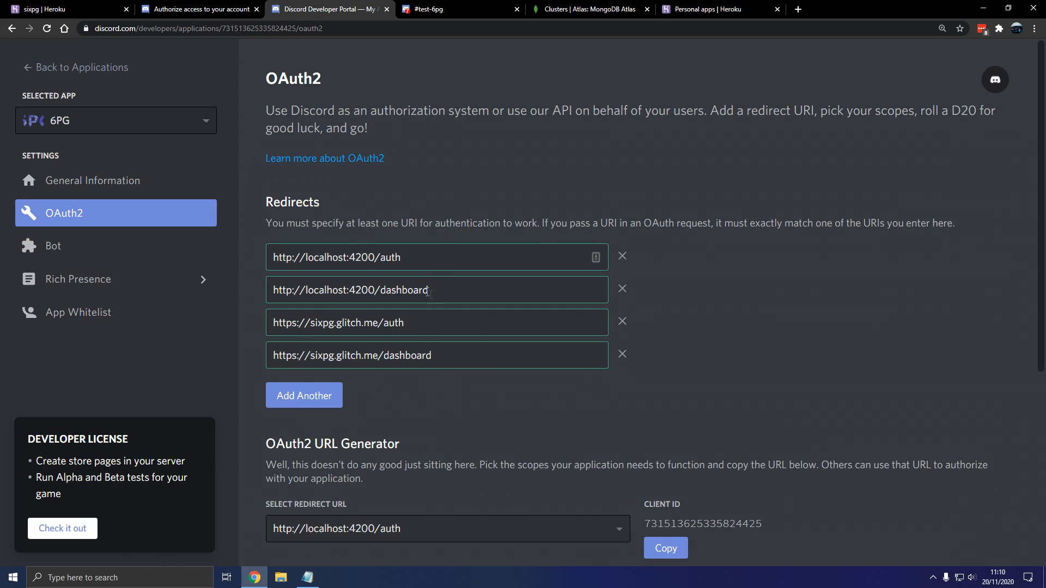
scroll(down, 3)
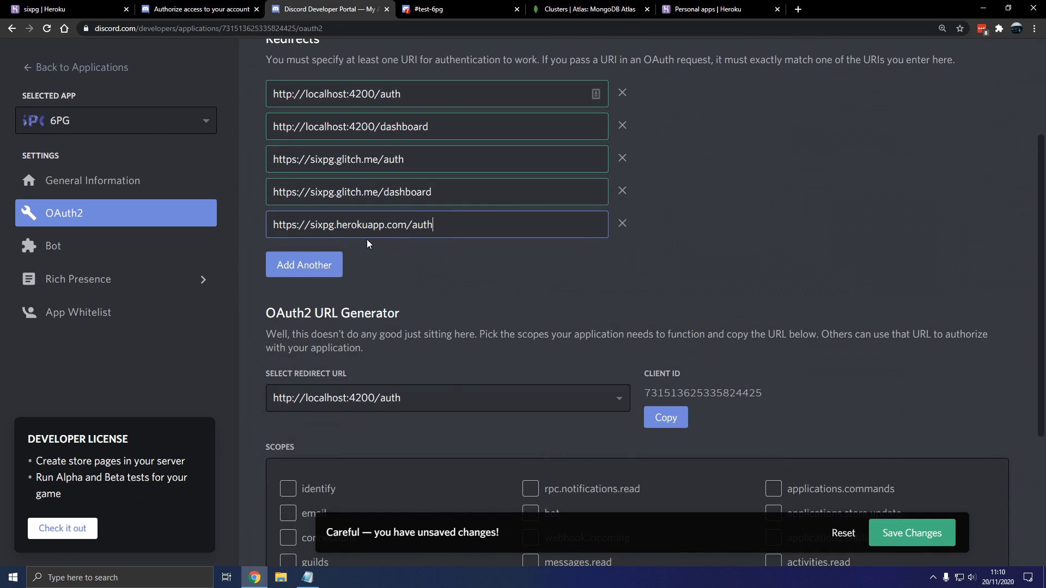
double_click(321, 225)
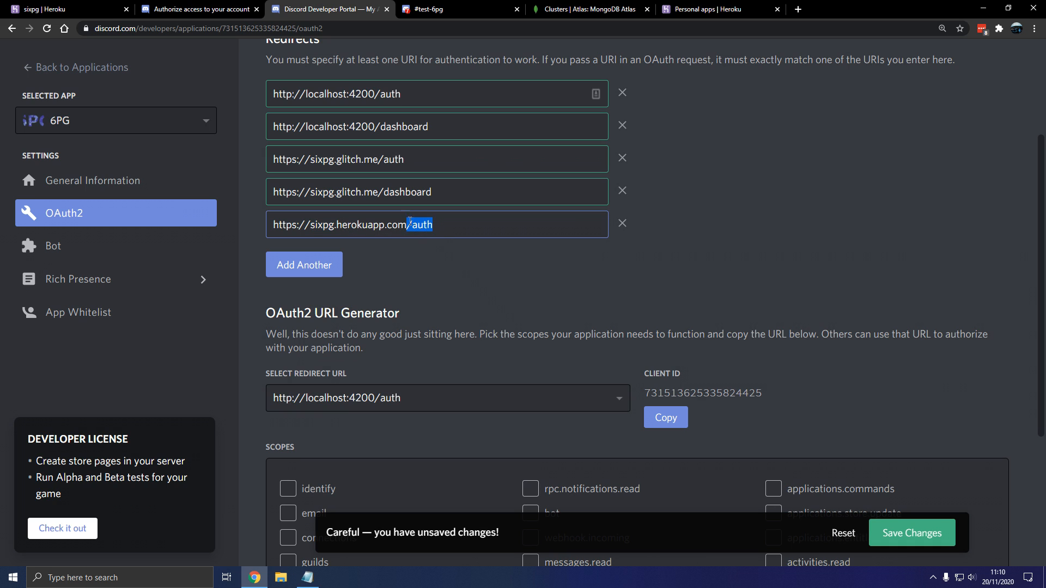
click(304, 263)
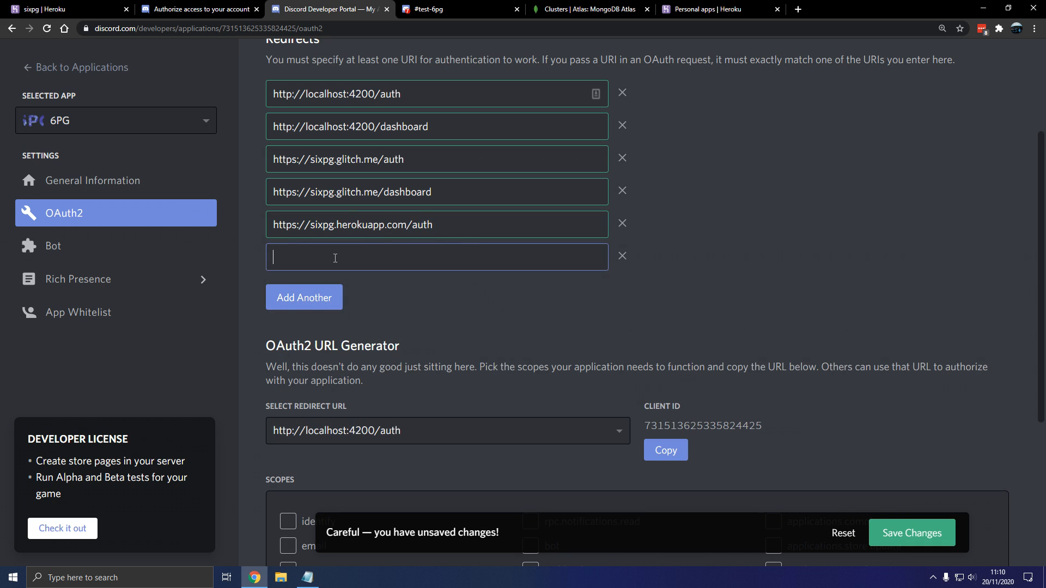
text(https://sixpg.herokuapp.com/auth)
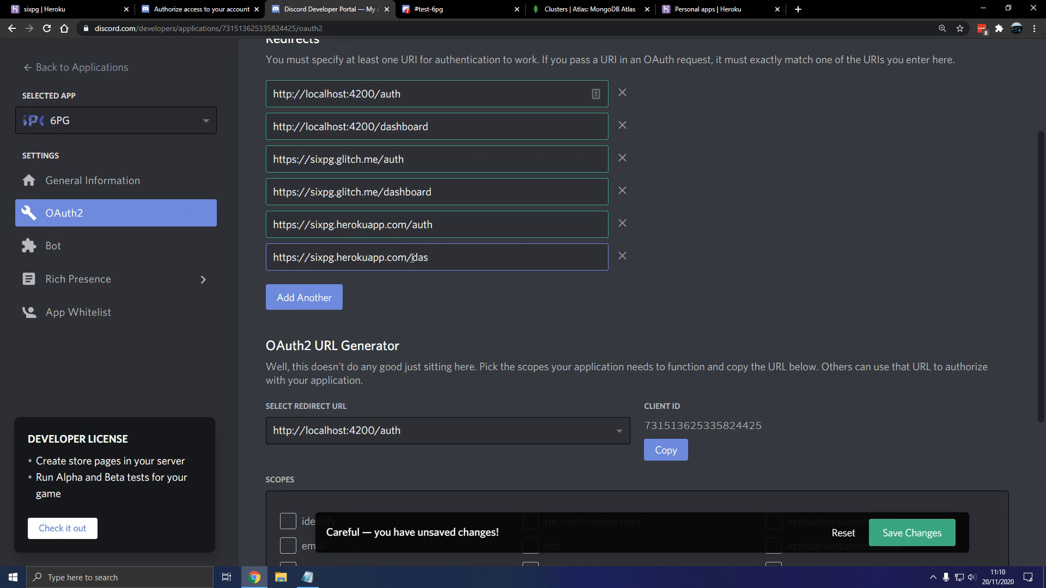
text(hboard)
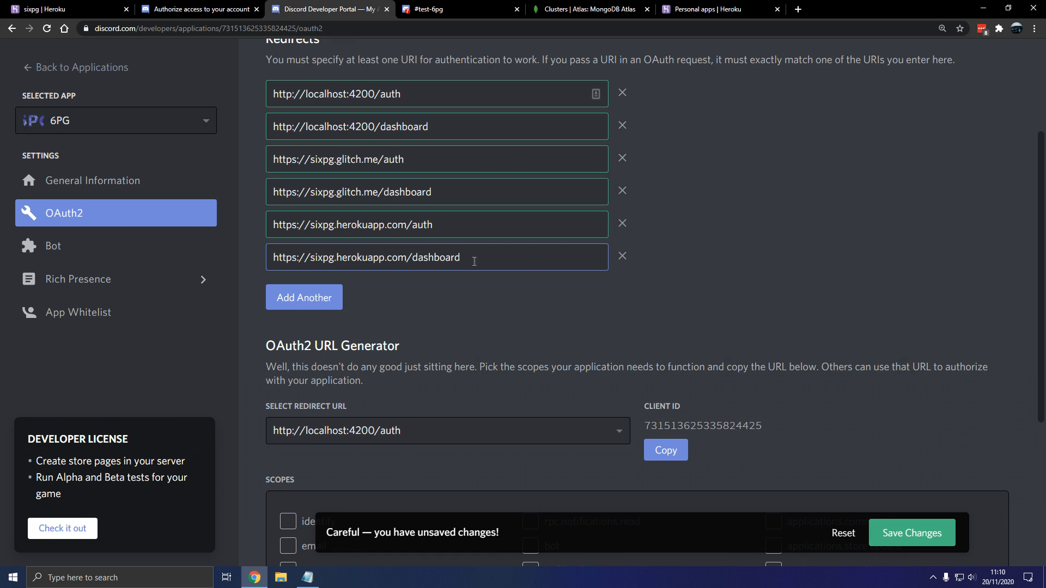
double_click(435, 257)
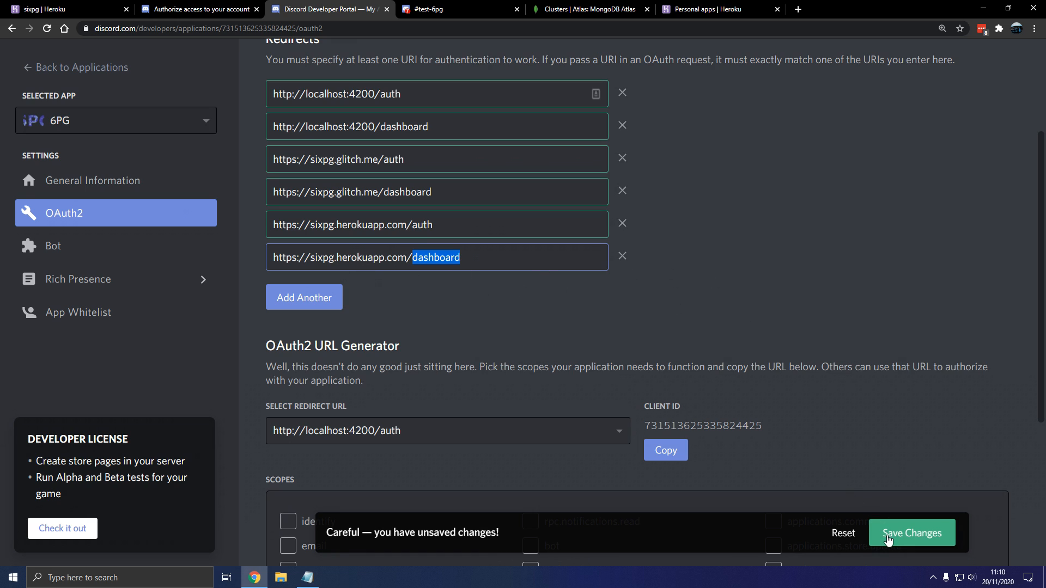
click(912, 533)
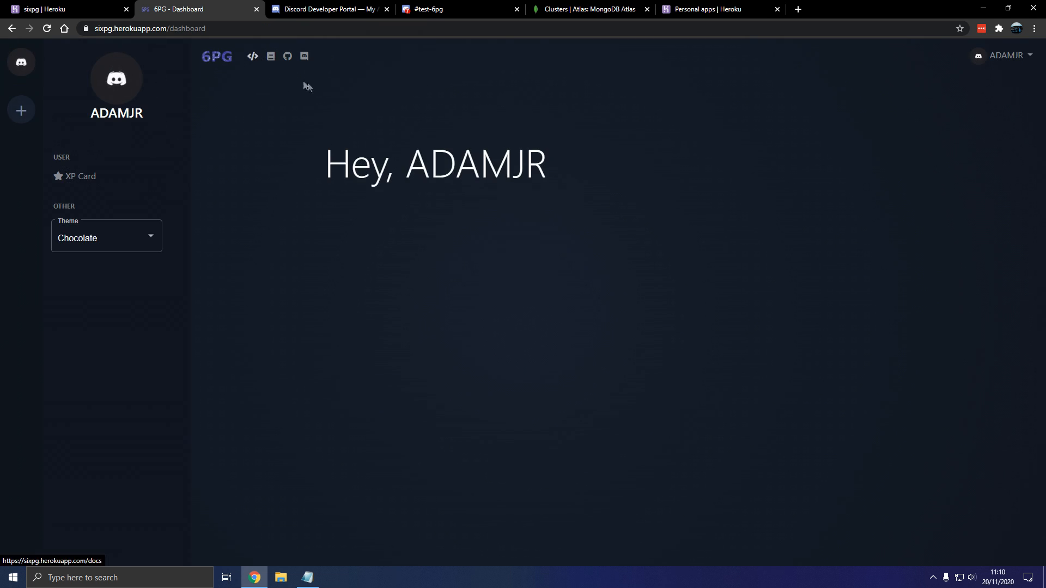
View the XP Card customiser on the live 6PG site and close it again
click(81, 176)
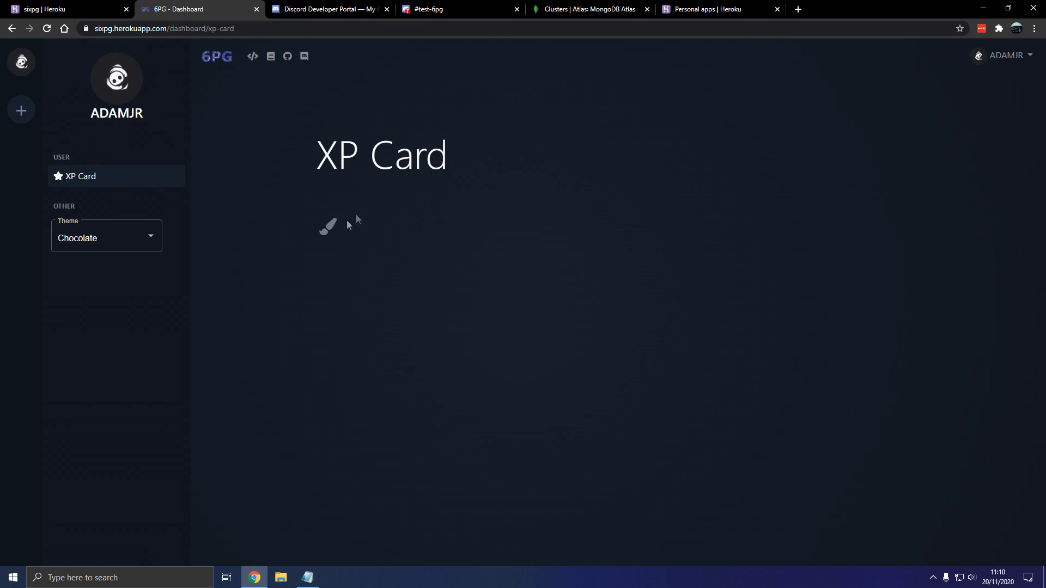
mouse_move(327, 228)
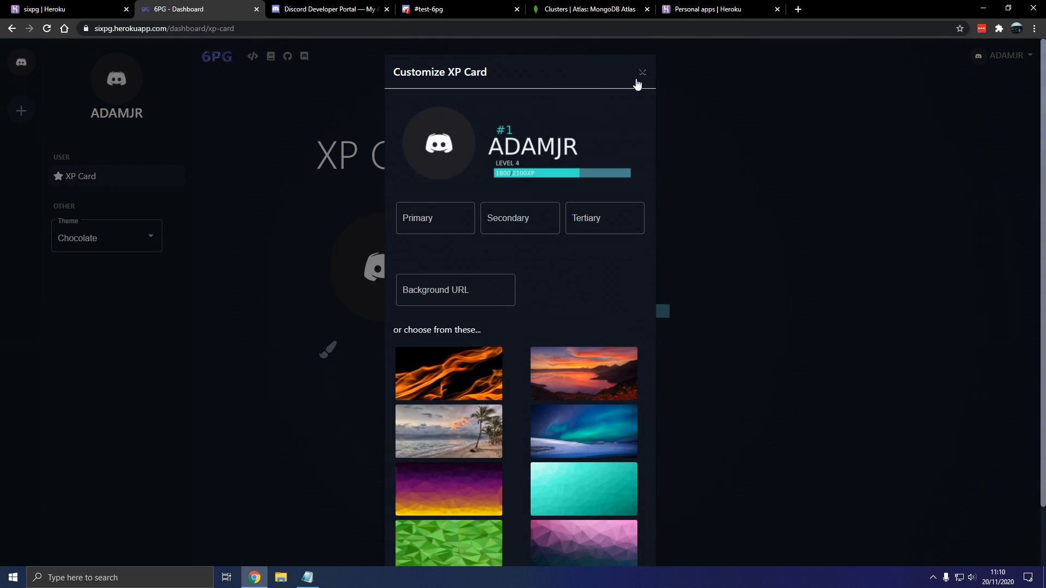
click(642, 72)
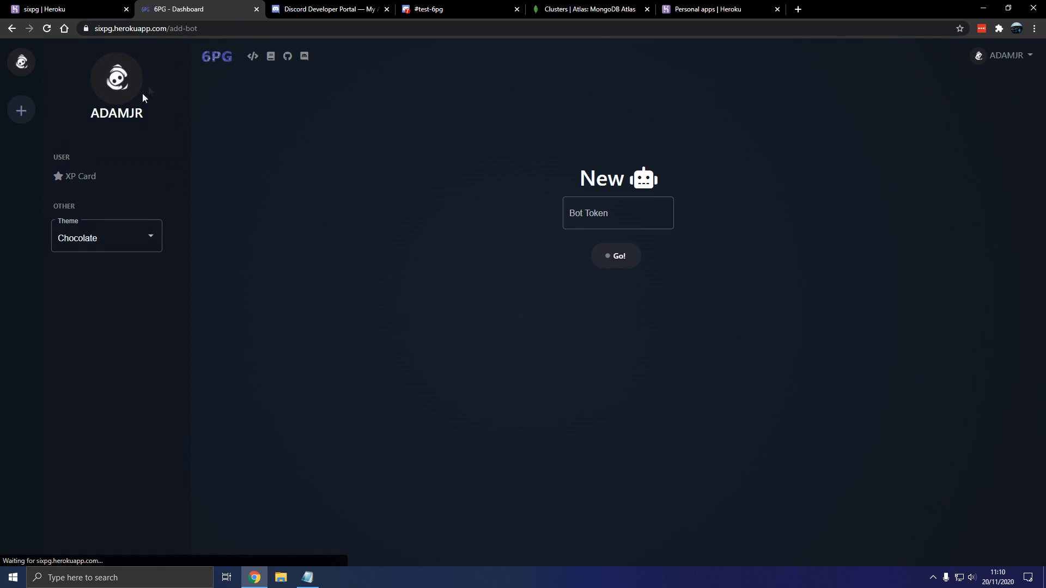
Copy the 6PG bot token from the Developer Portal's Bot page
click(434, 9)
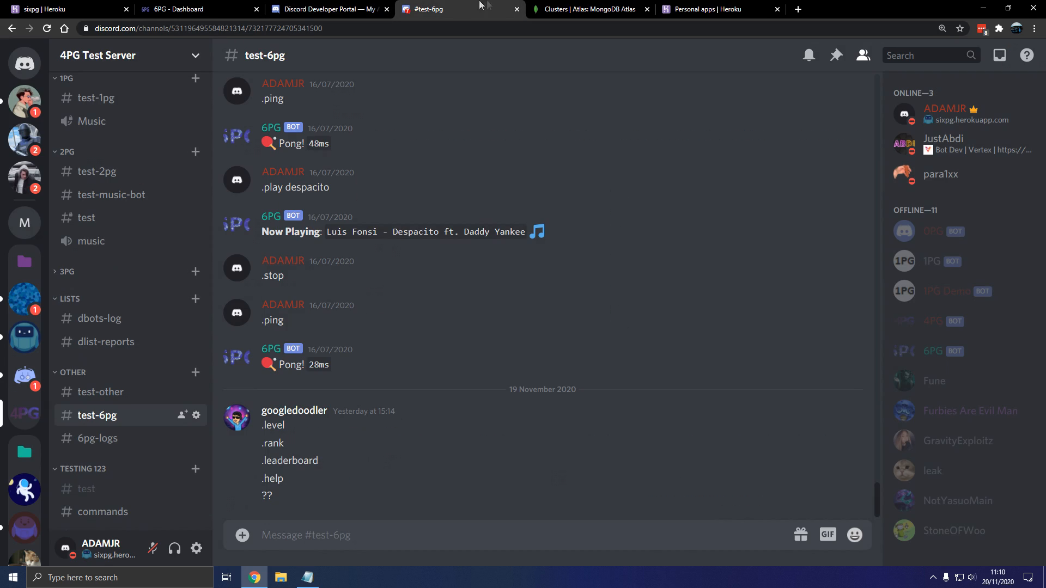
click(327, 9)
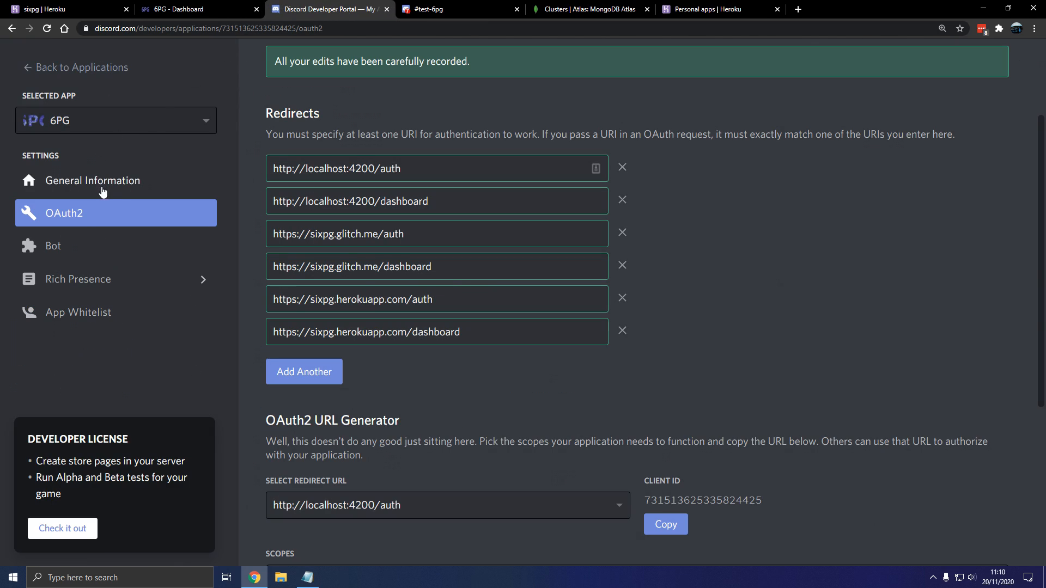
click(92, 179)
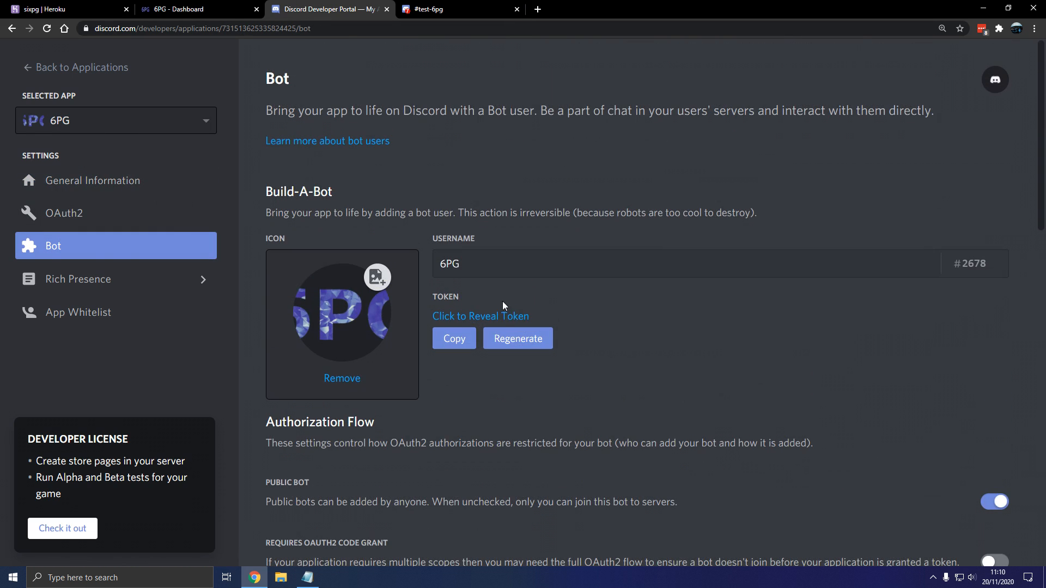
click(517, 337)
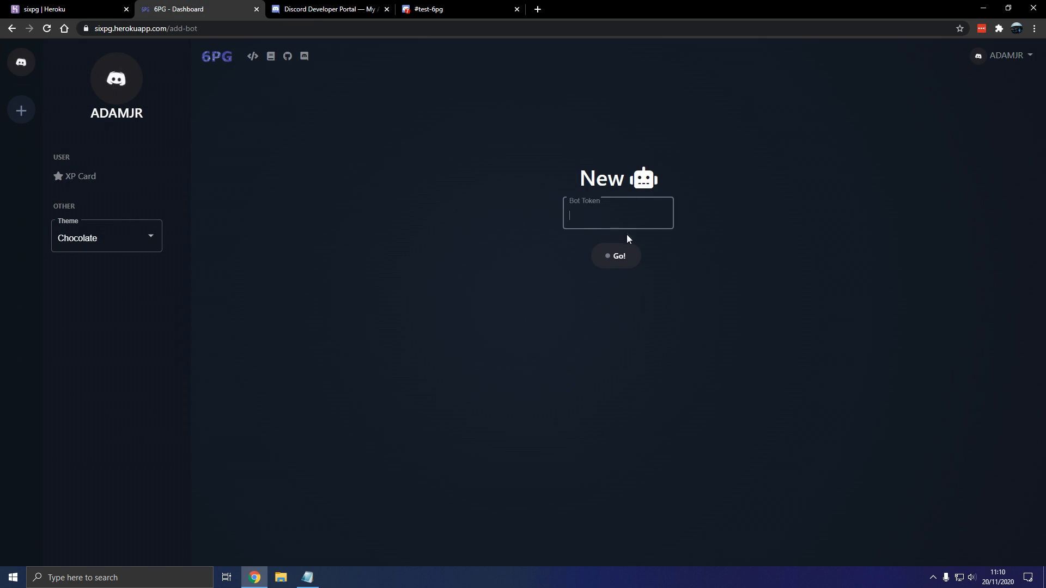
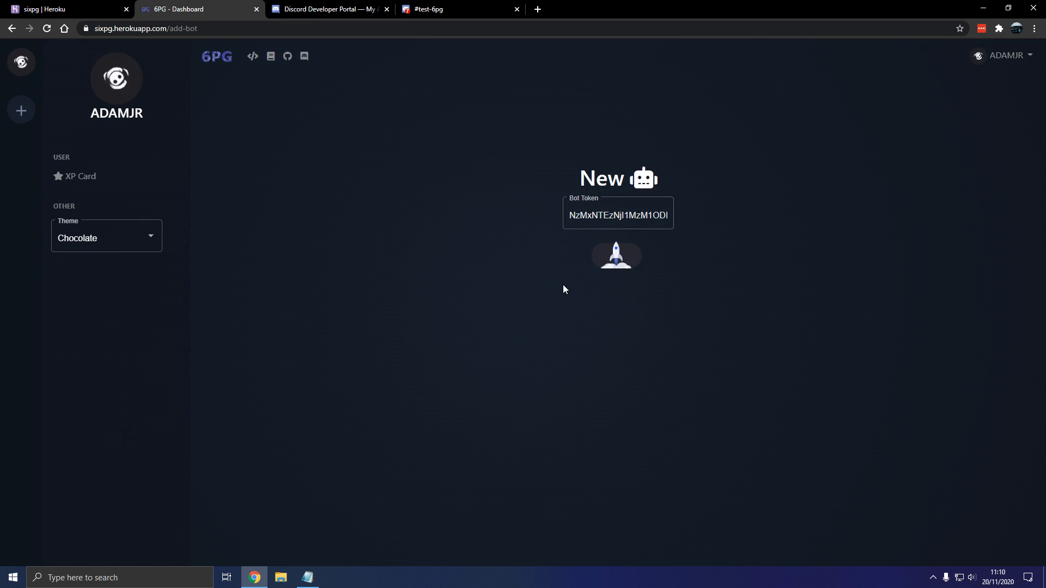
click(615, 255)
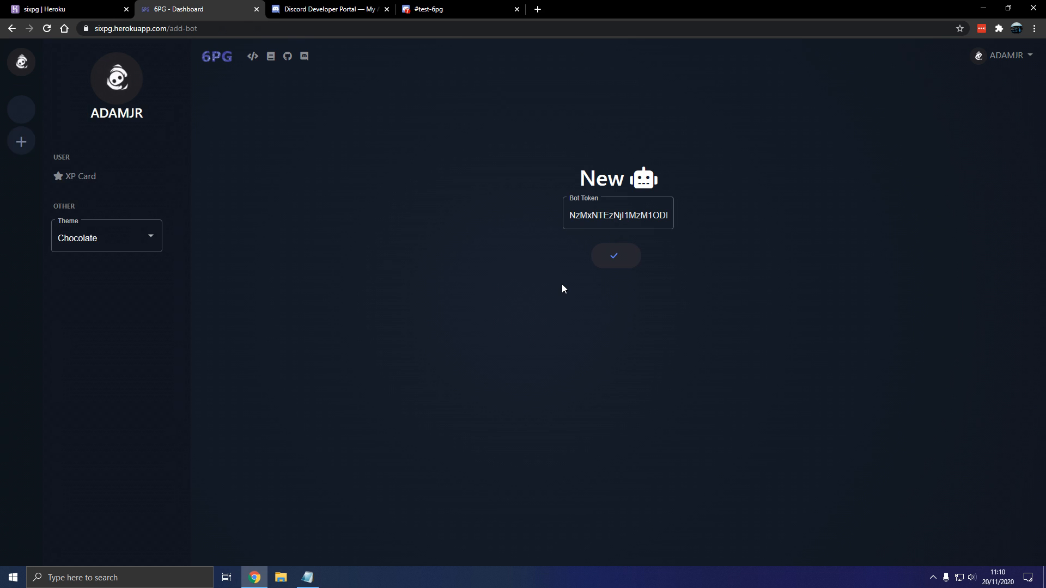
Confirm 6PG shows online in test-6pg and send .ping to get its Pong reply
click(614, 254)
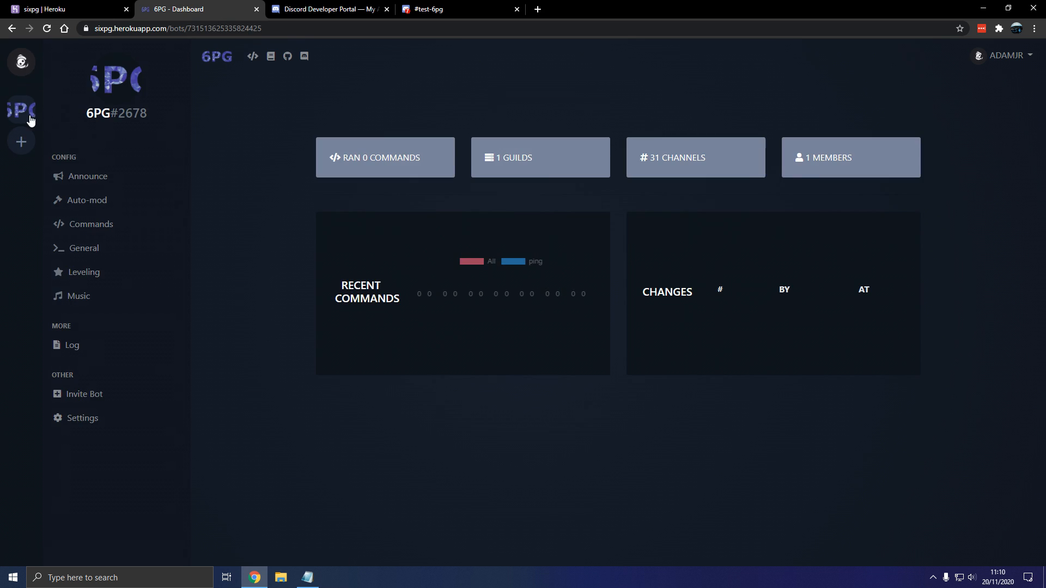
click(460, 8)
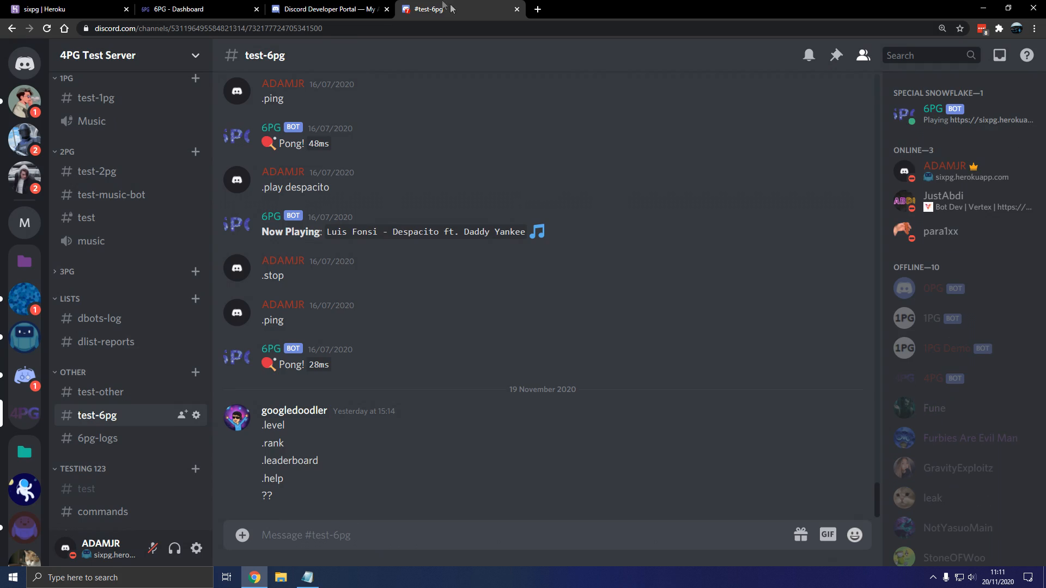
click(933, 109)
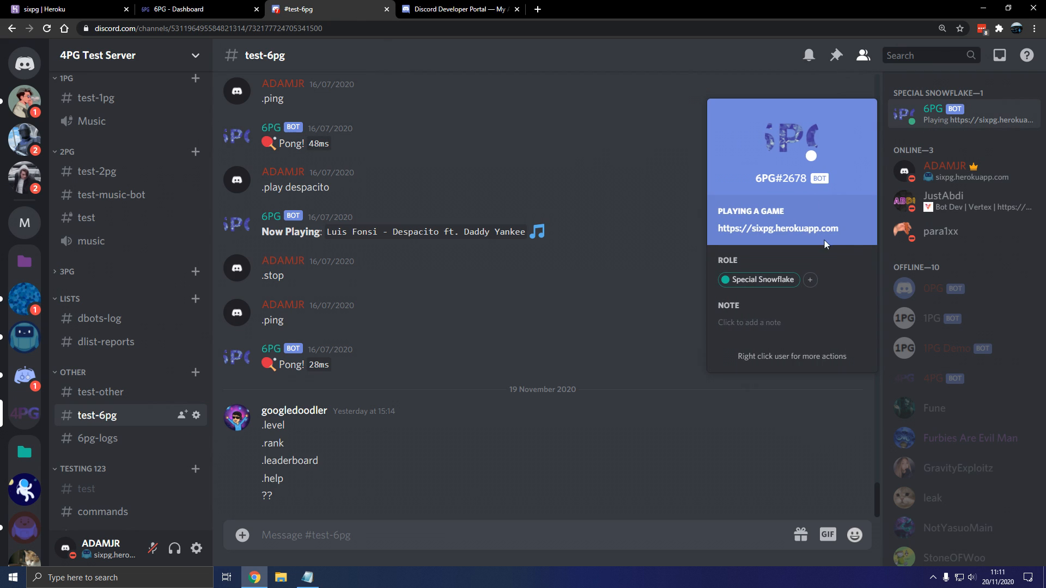
mouse_move(739, 194)
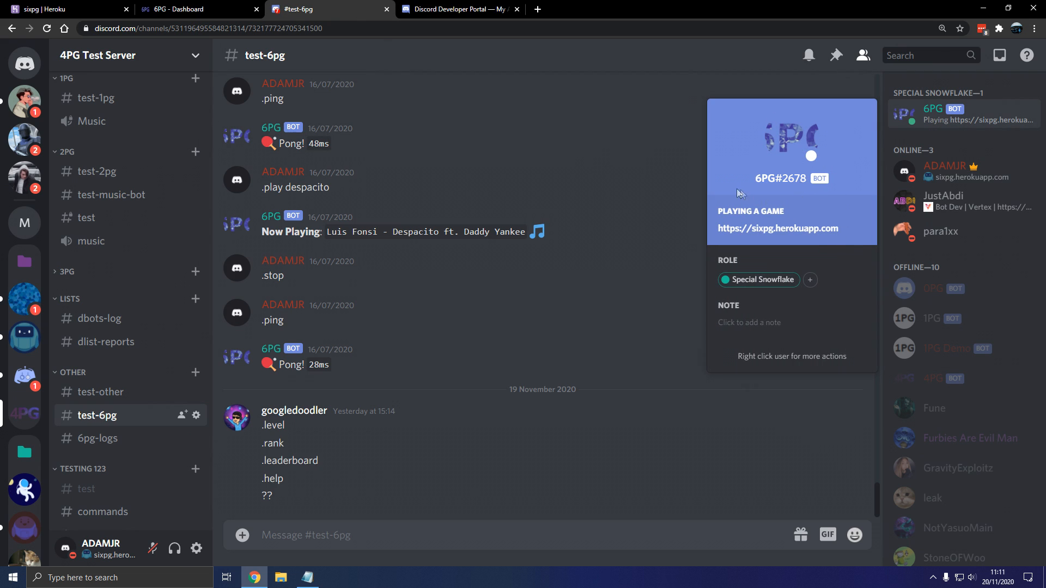
mouse_move(733, 223)
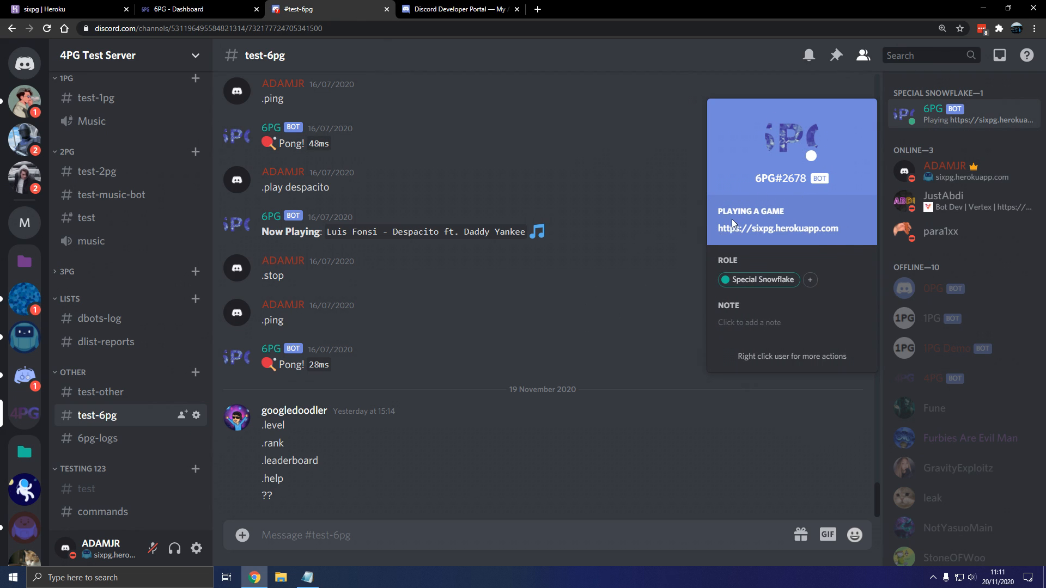
click(340, 525)
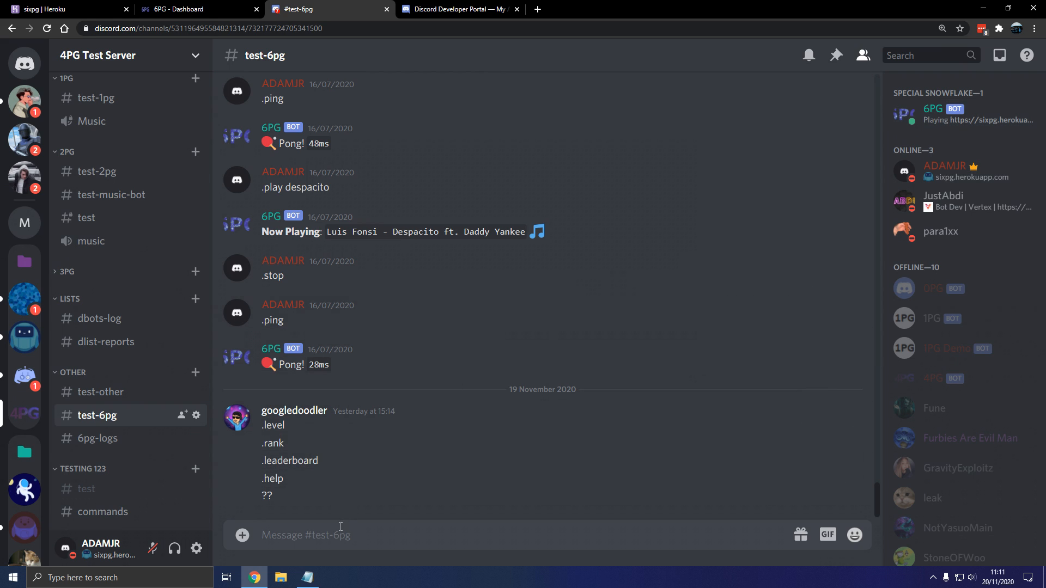
scroll(down, 3)
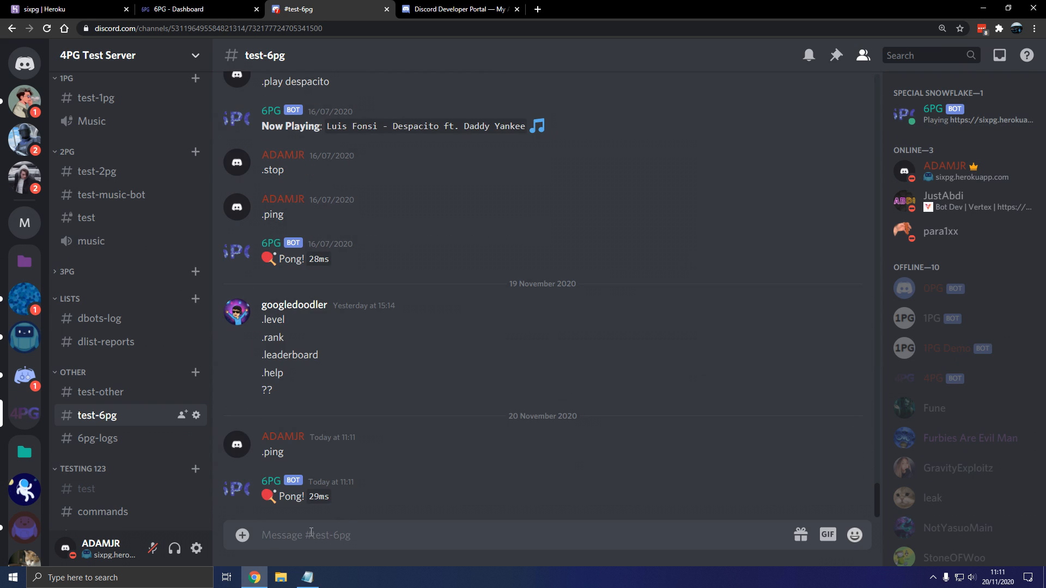
mouse_move(272, 451)
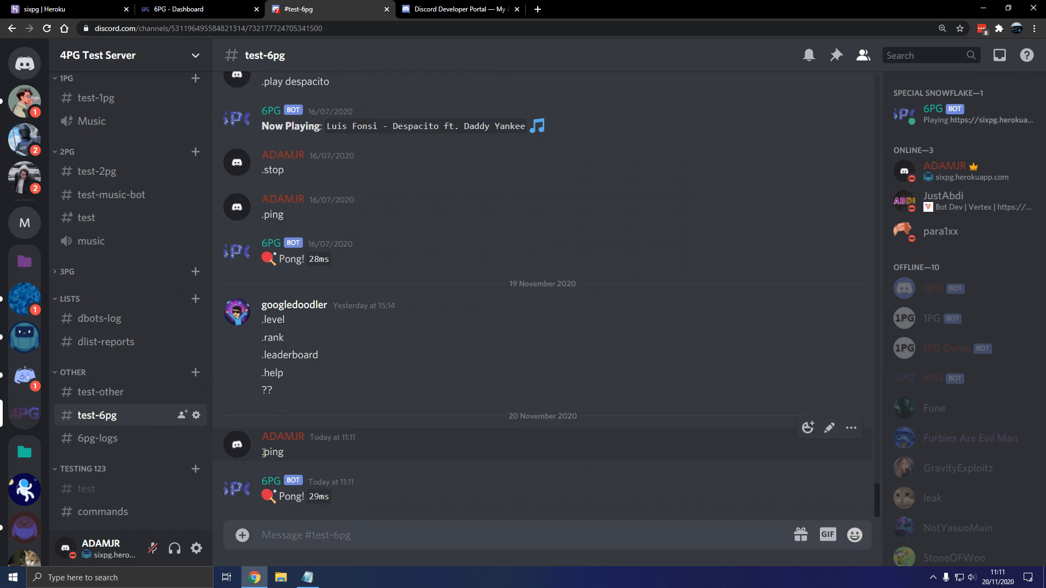
mouse_move(329, 527)
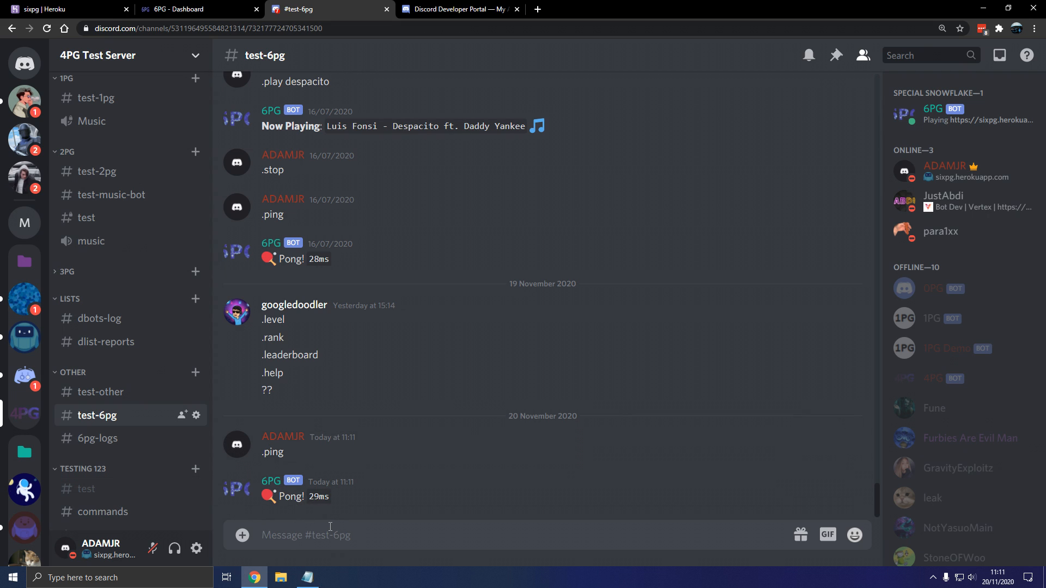
Browse the 6PG commands page, listing the General and Music categories
scroll(down, 3)
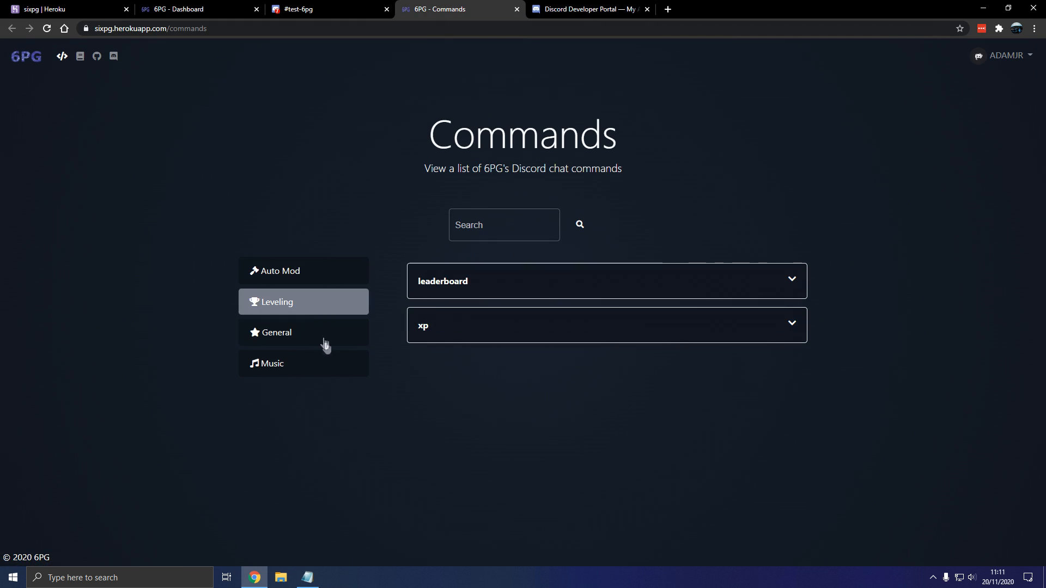
click(276, 333)
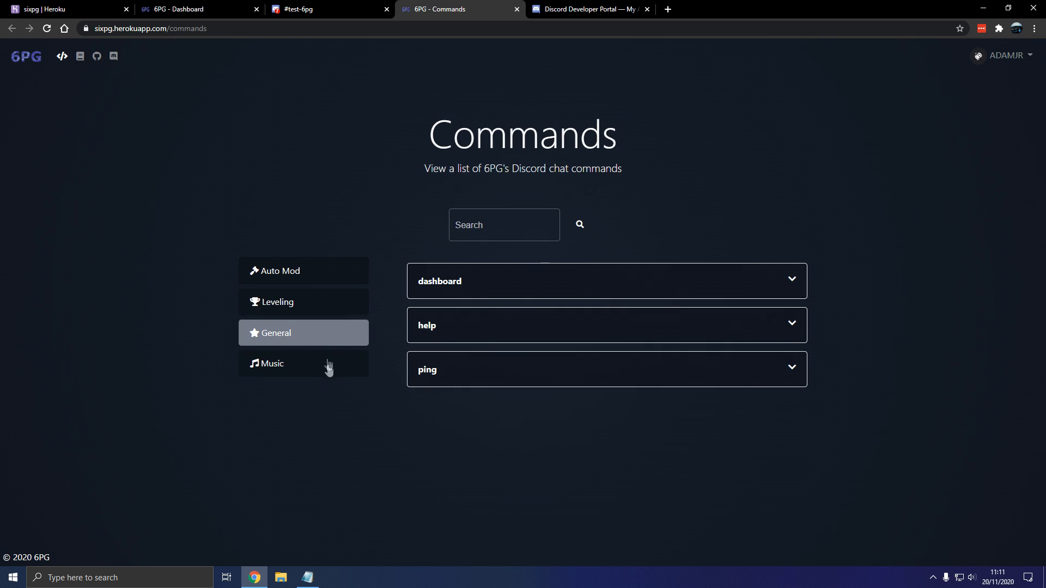
click(327, 9)
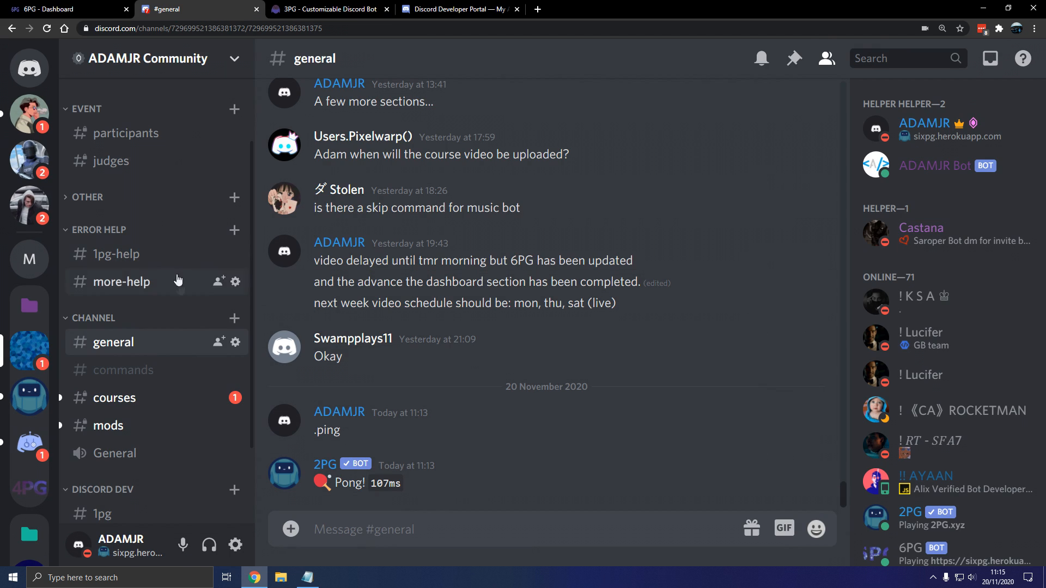
mouse_move(112, 97)
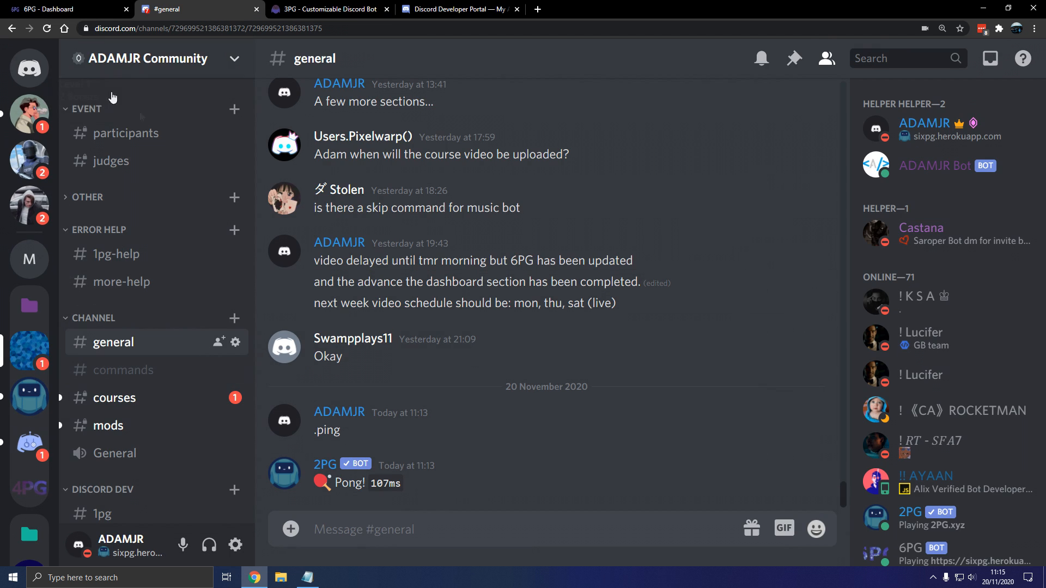
mouse_move(290, 4)
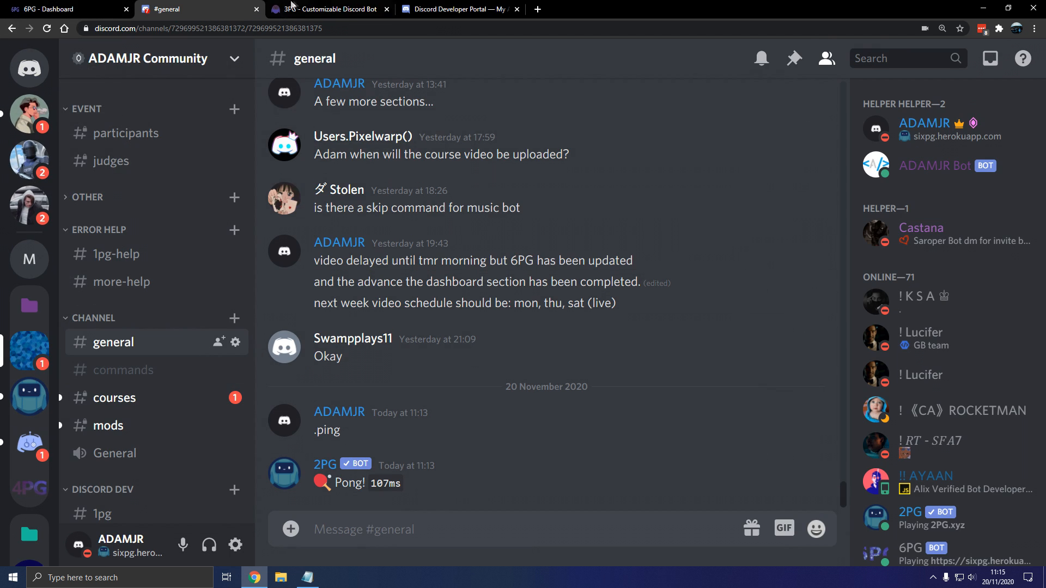
Show 3PG's commands page with the Music category (play, pause, resume, shuffle)
click(326, 8)
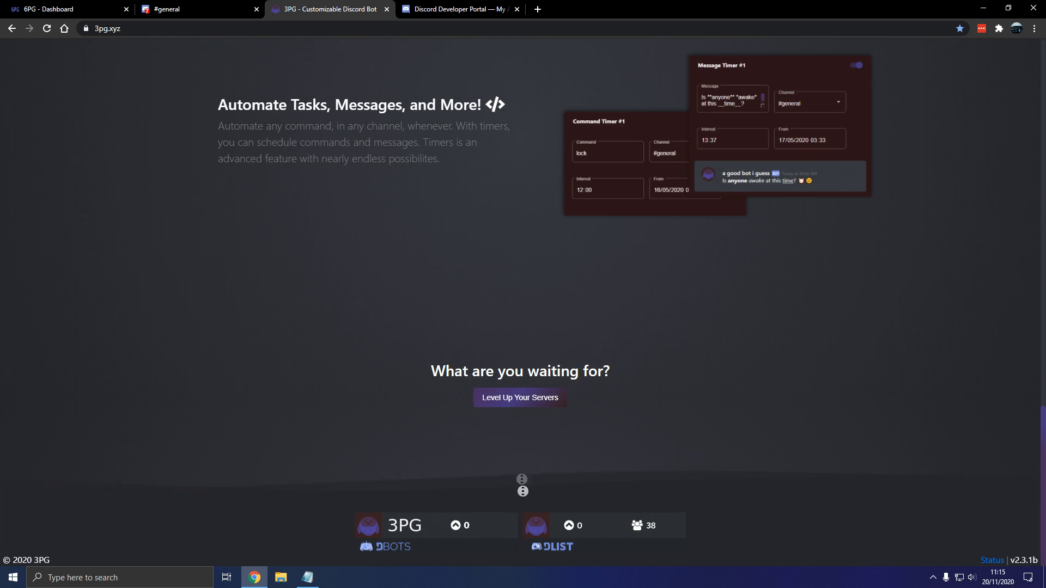
scroll(up, 3)
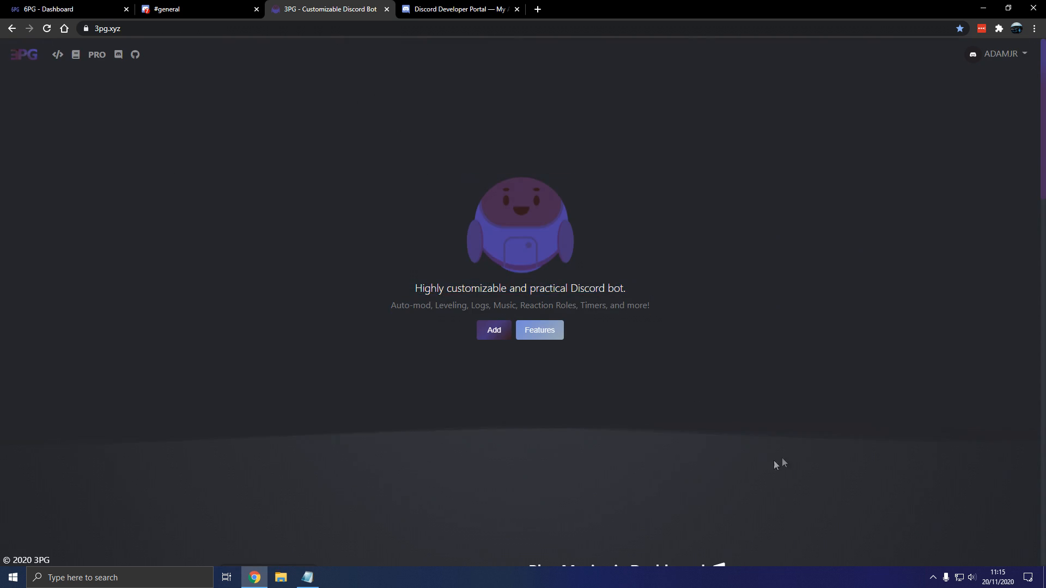
scroll(down, 3)
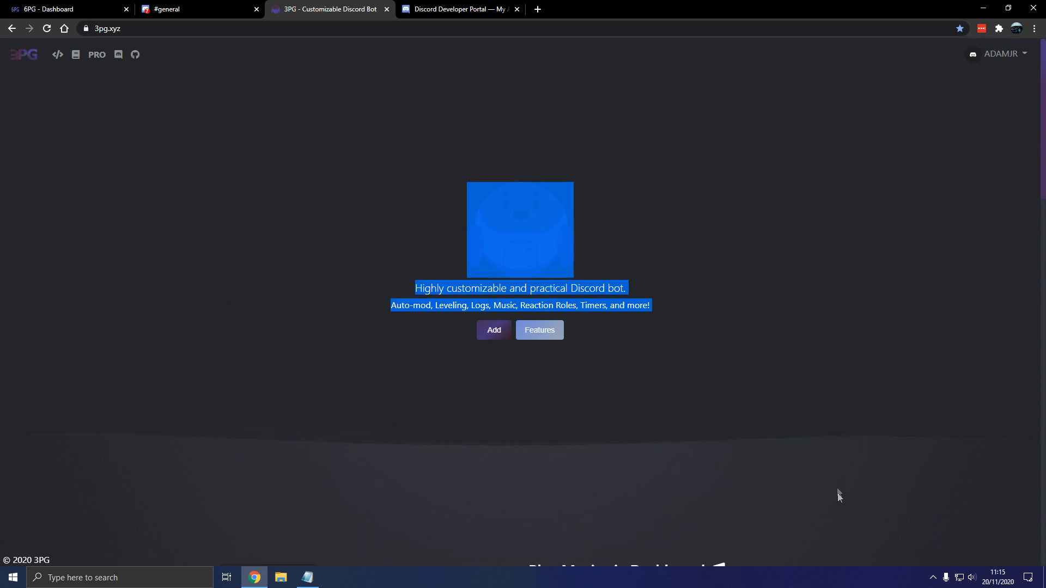
click(539, 329)
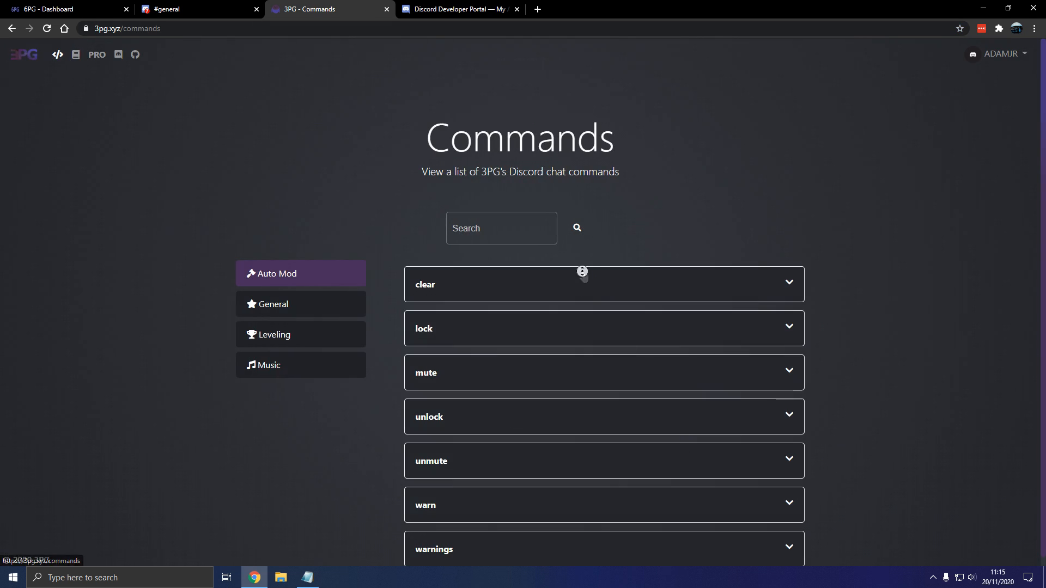
click(300, 304)
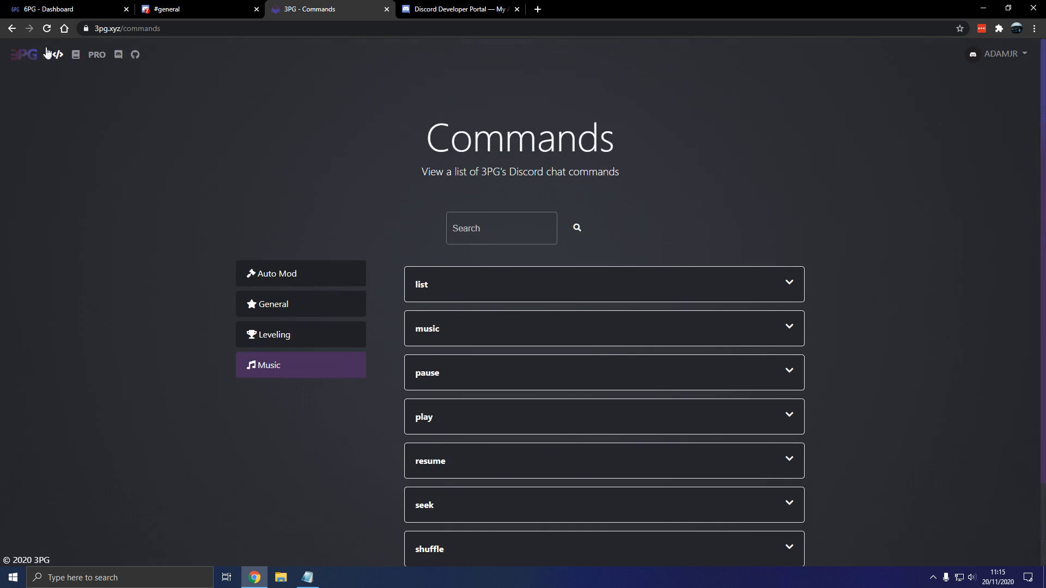
Return to ADAMJR Community's #general showing 2PG's Pong reply to .ping
click(194, 9)
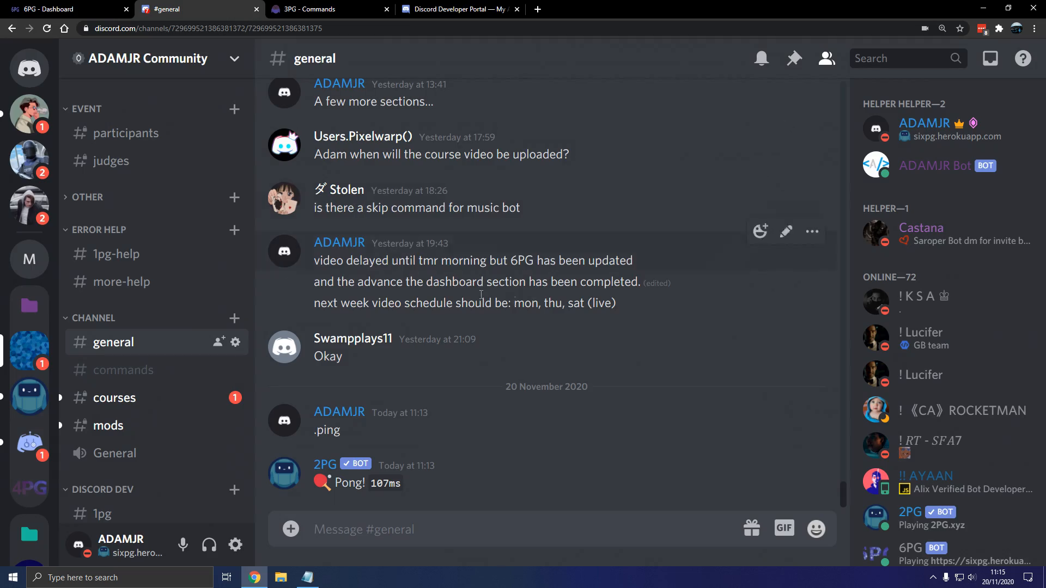
mouse_move(434, 97)
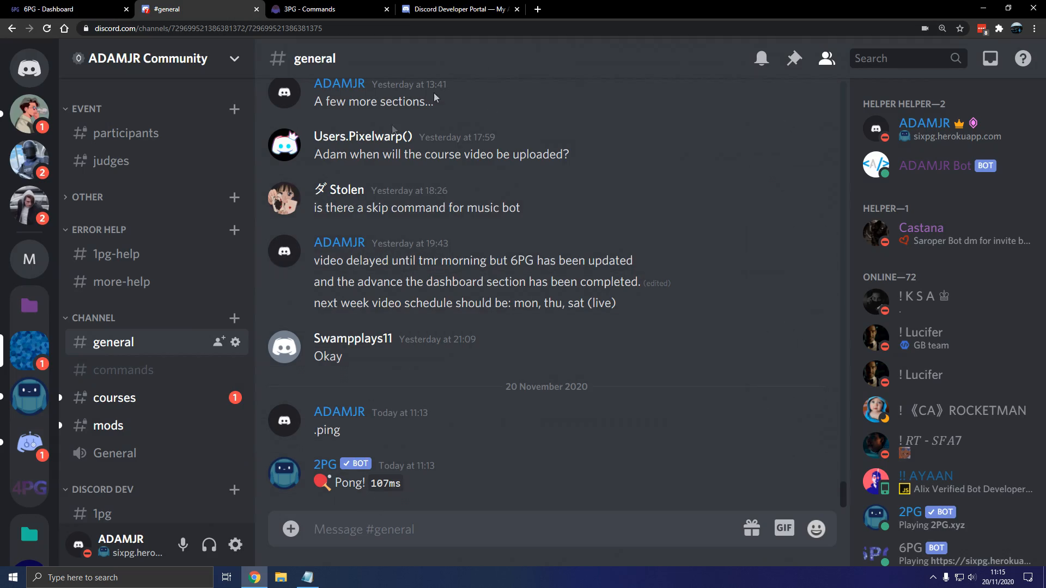
mouse_move(521, 394)
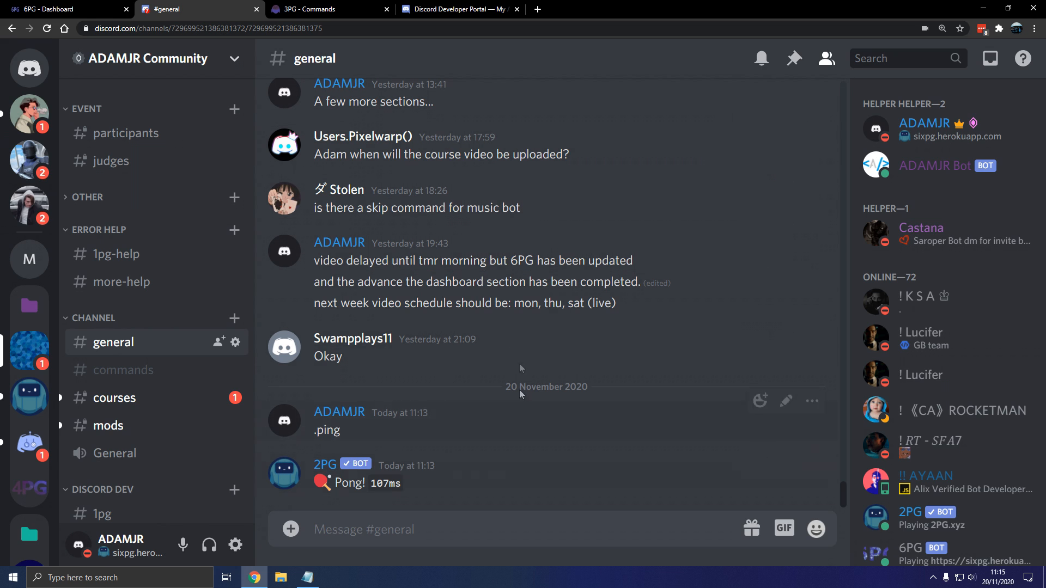
click(12, 578)
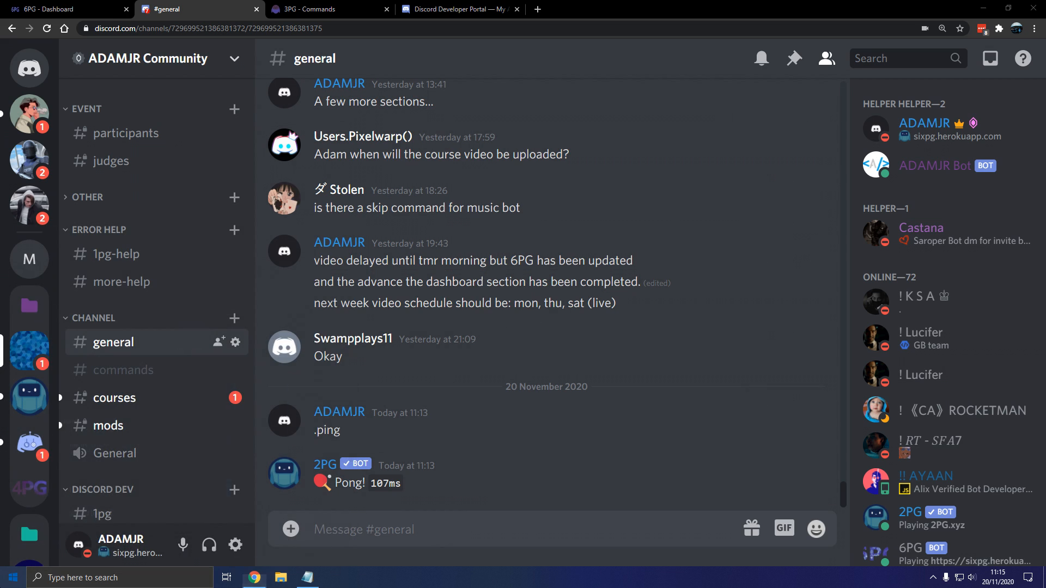
click(11, 578)
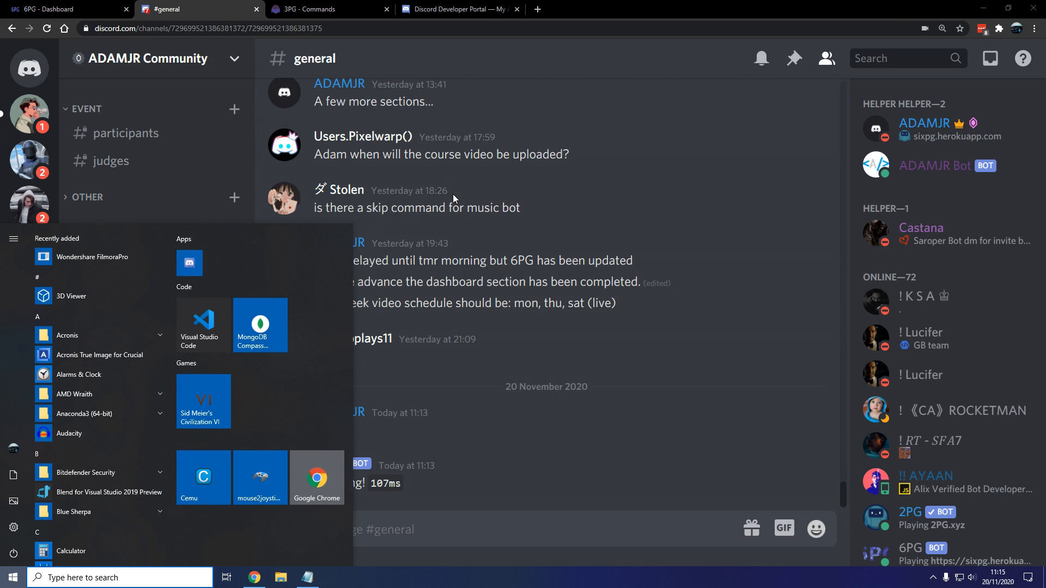
Scroll through the 3PG home page's feature sections to the bottom and back
click(311, 9)
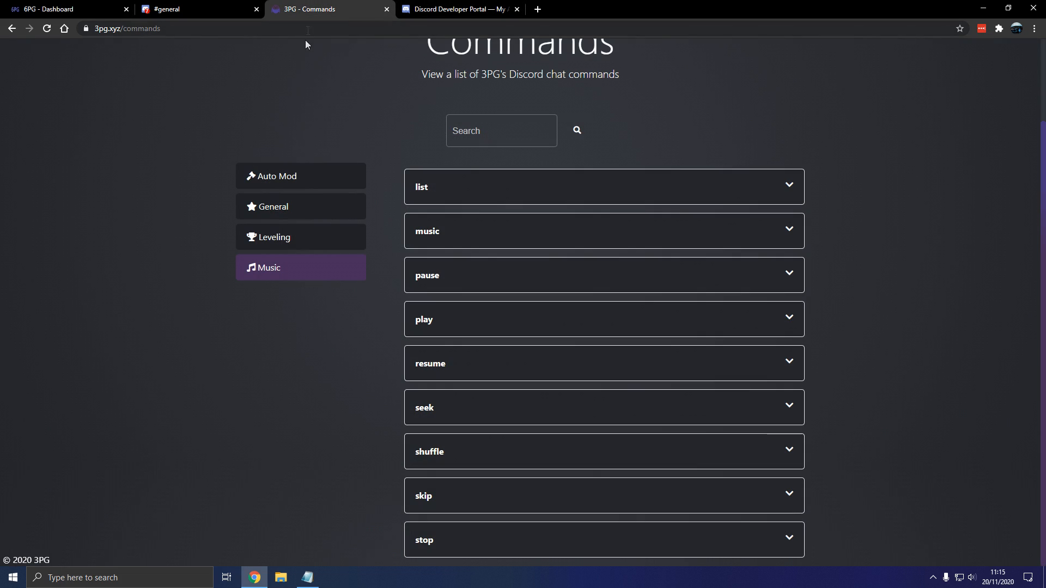
scroll(up, 3)
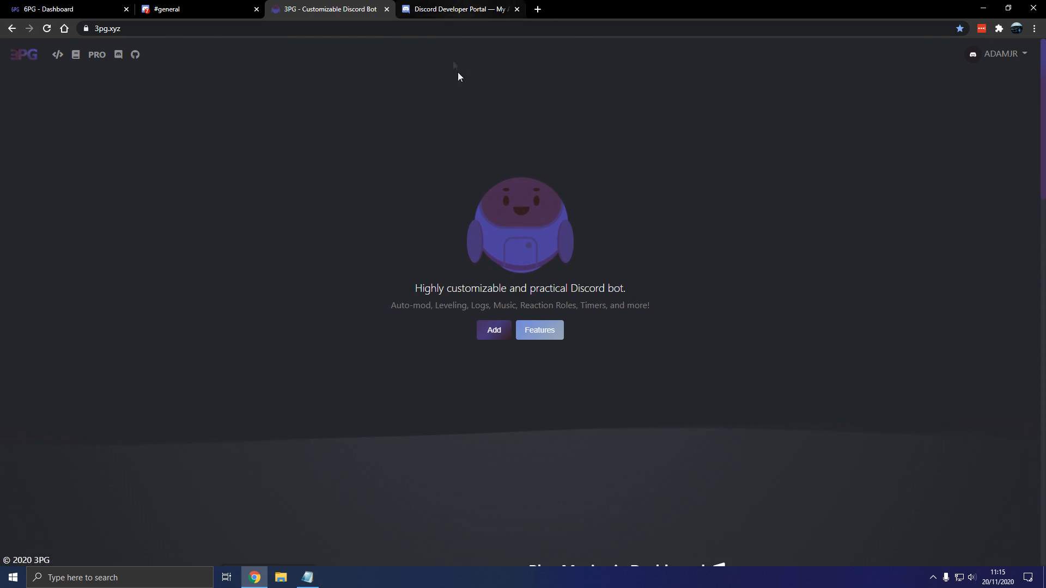
mouse_move(200, 7)
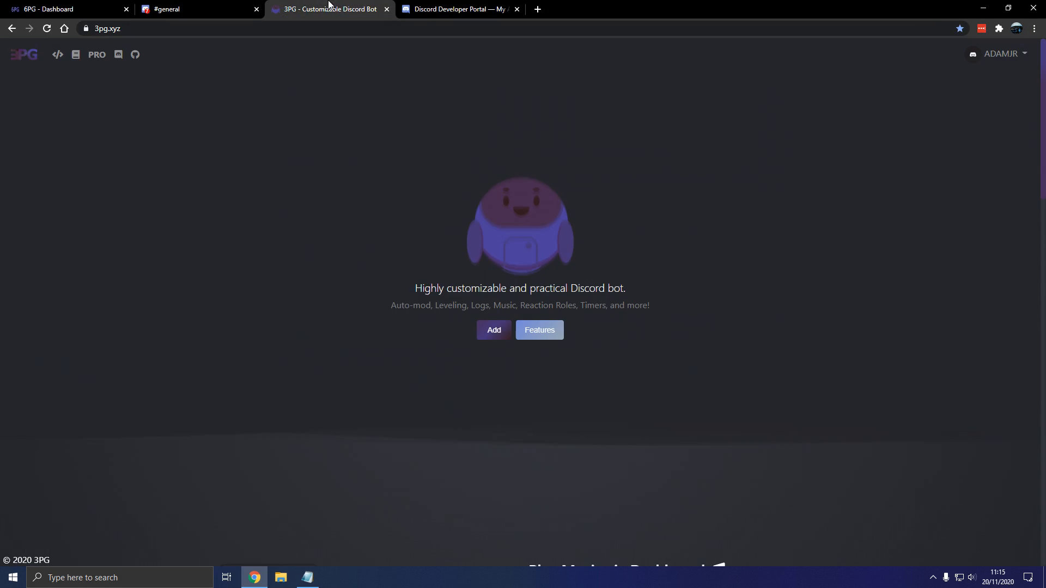
mouse_move(194, 9)
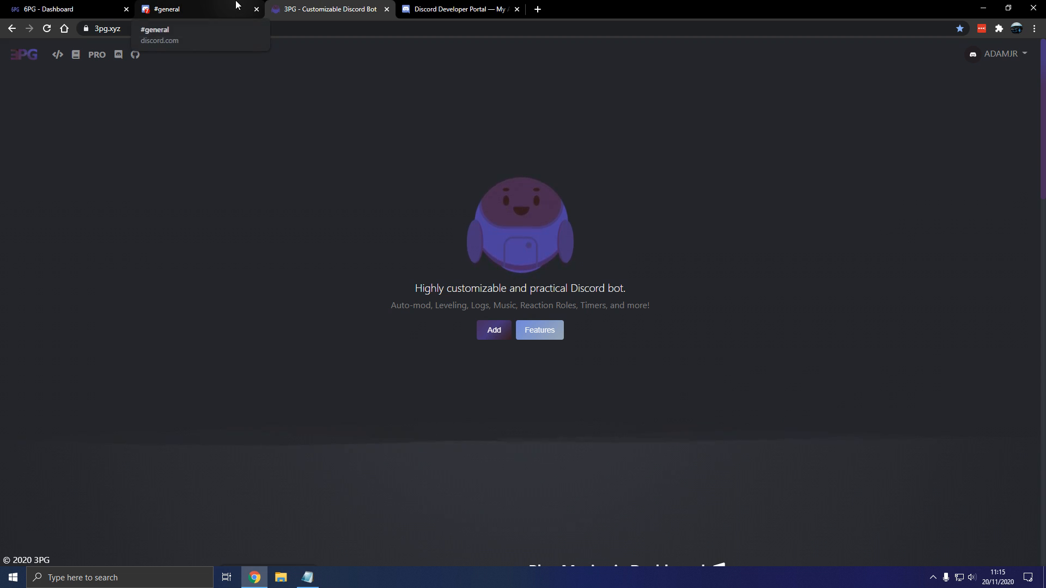
mouse_move(207, 14)
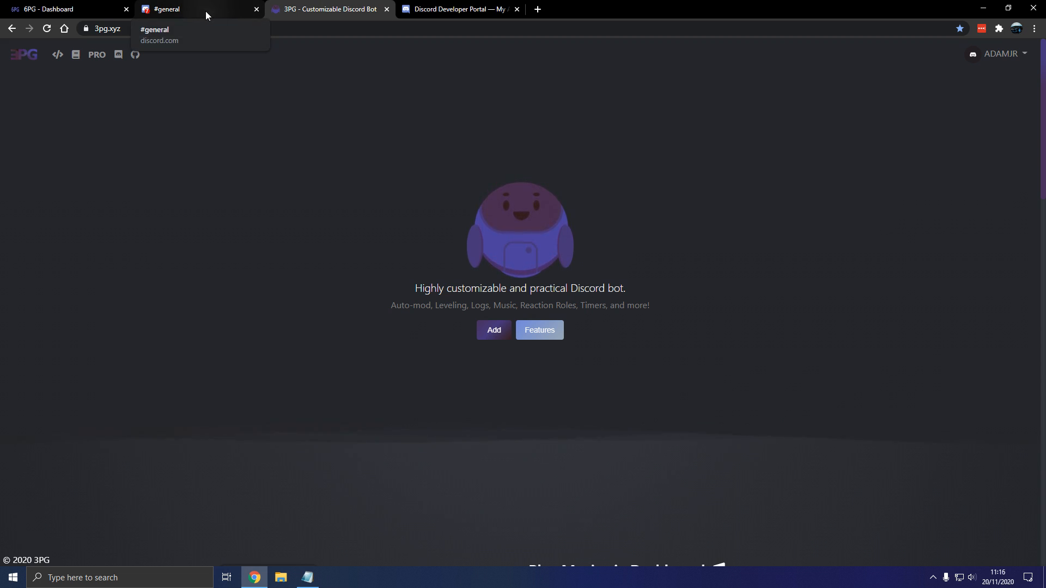
mouse_move(337, 210)
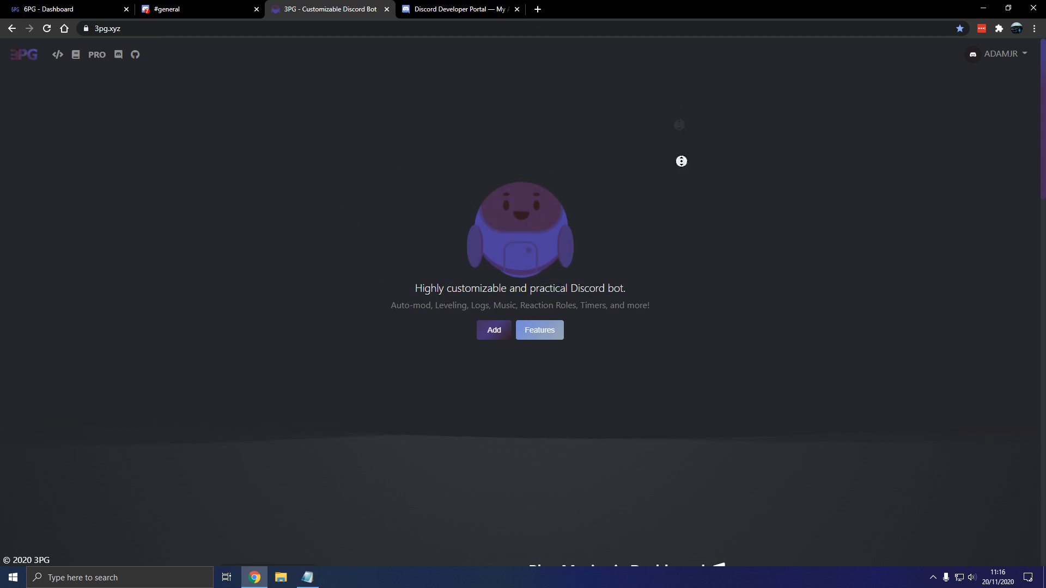
scroll(down, 3)
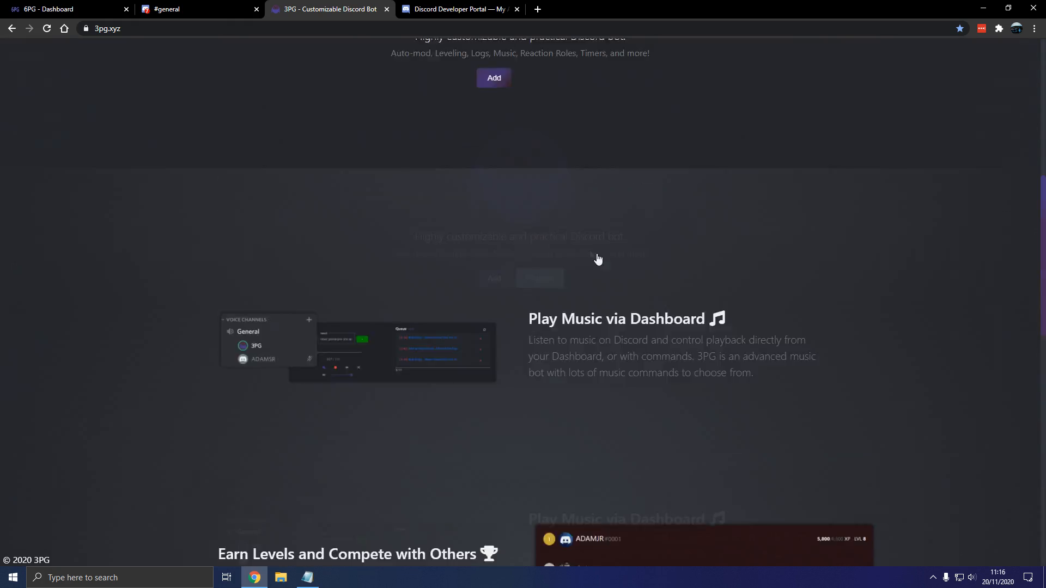
scroll(down, 3)
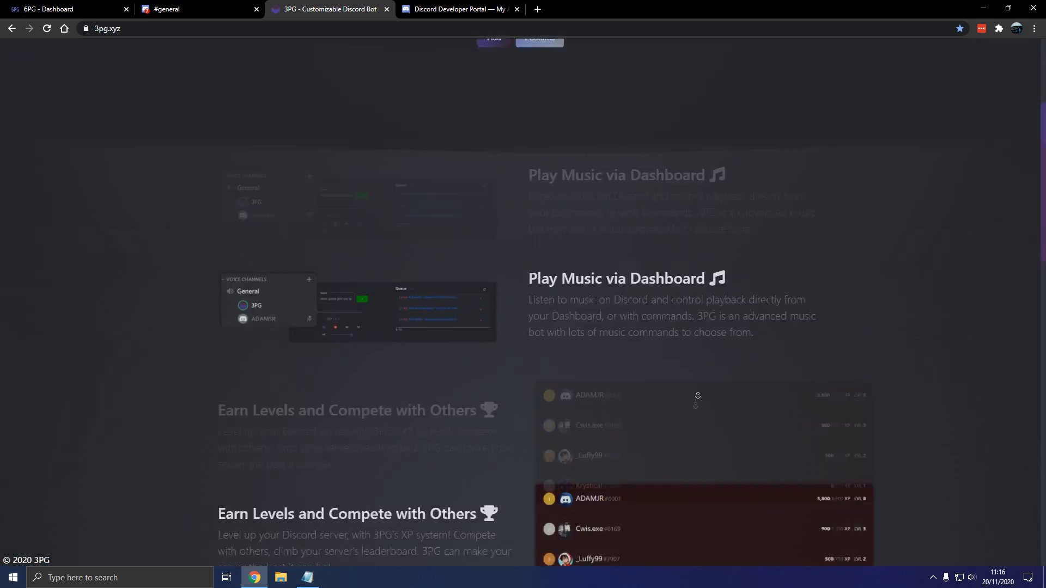
scroll(down, 3)
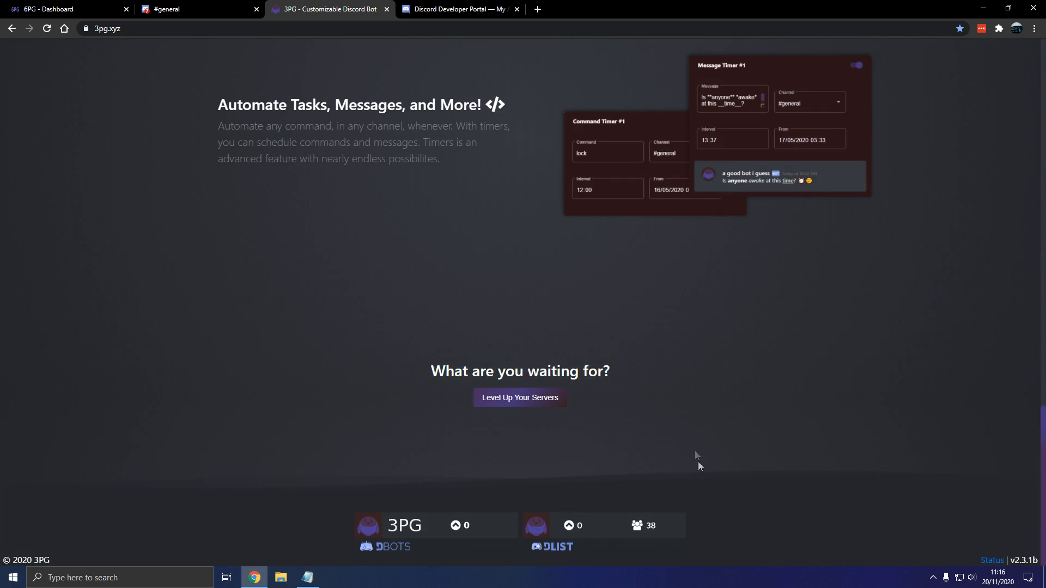
scroll(up, 3)
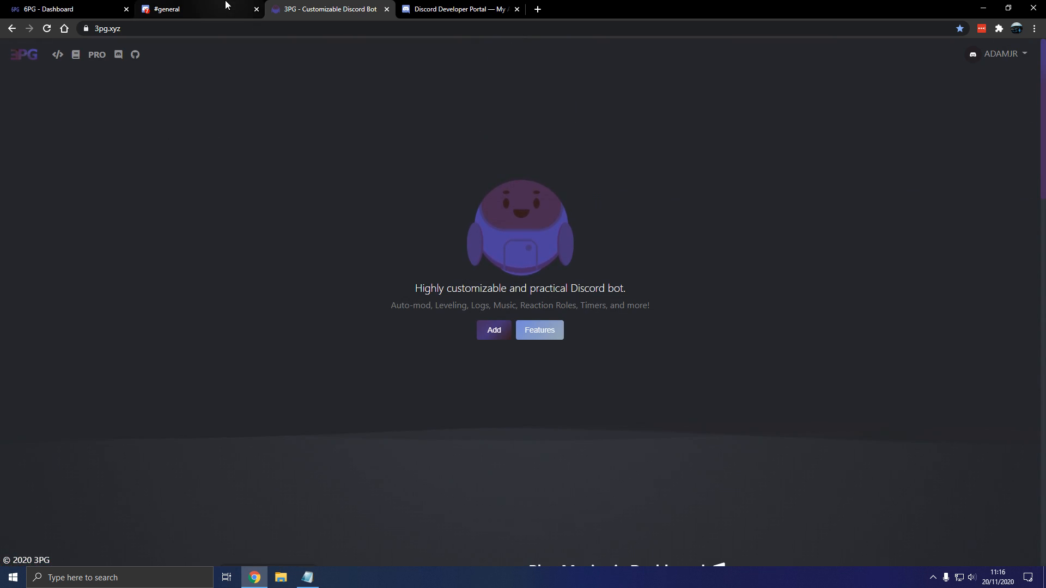
Return to the Discord #general channel with 2PG's Pong reply
click(167, 9)
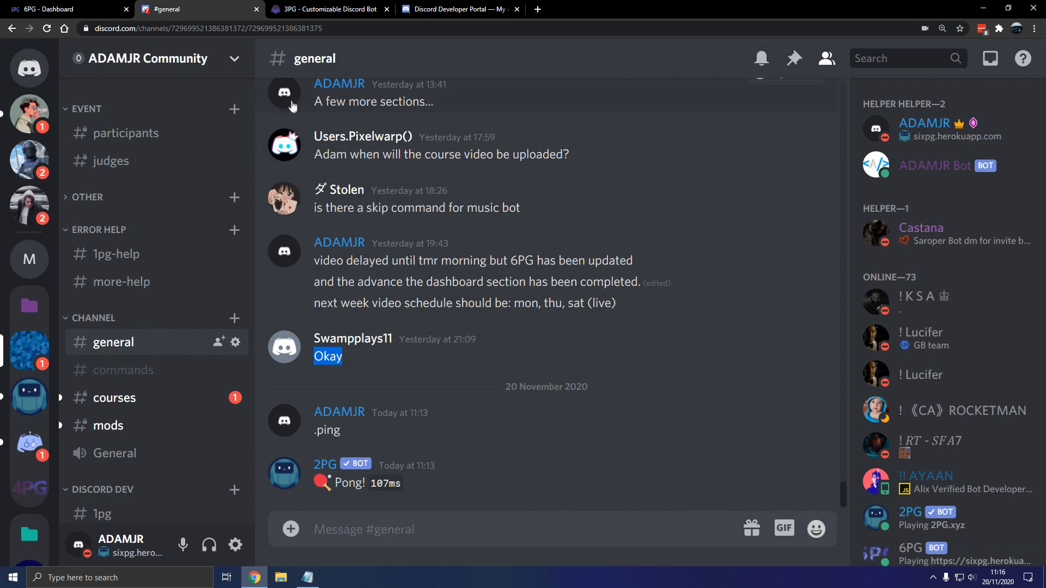